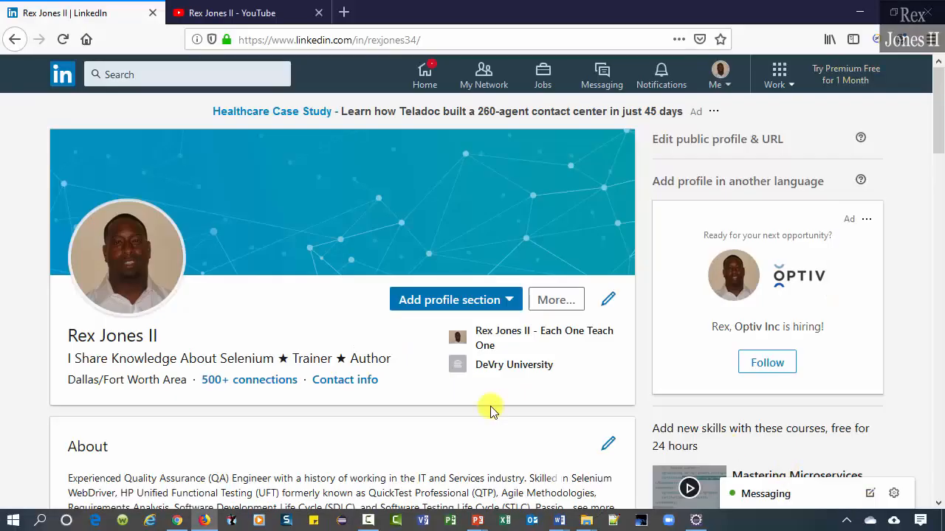
pyautogui.moveTo(124, 118)
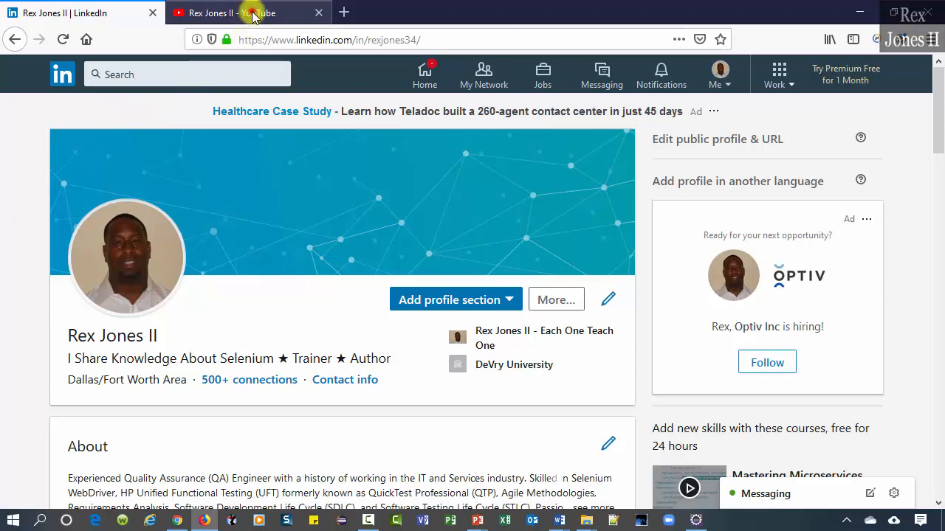
# Step: Switch from the LinkedIn tab to the jQuery-contextMenu trigger-left-click demo tab
pyautogui.click(248, 11)
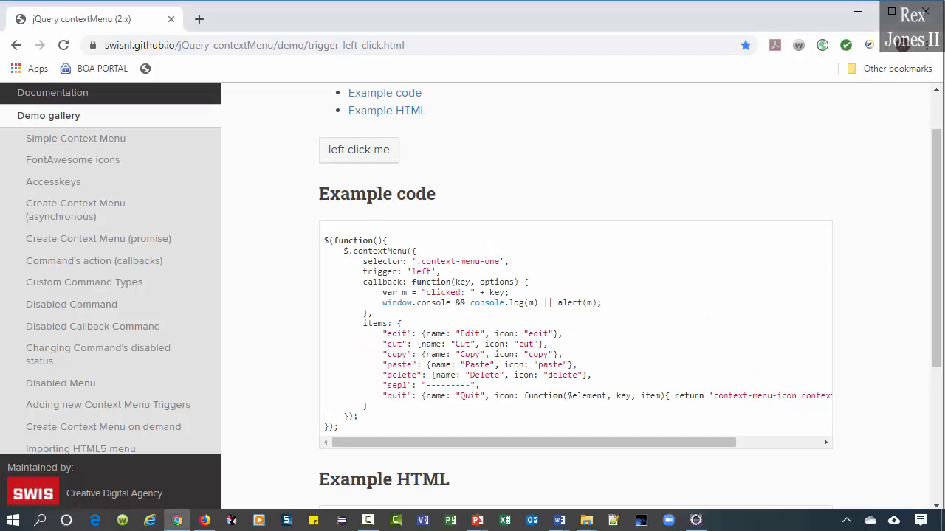
pyautogui.moveTo(397, 180)
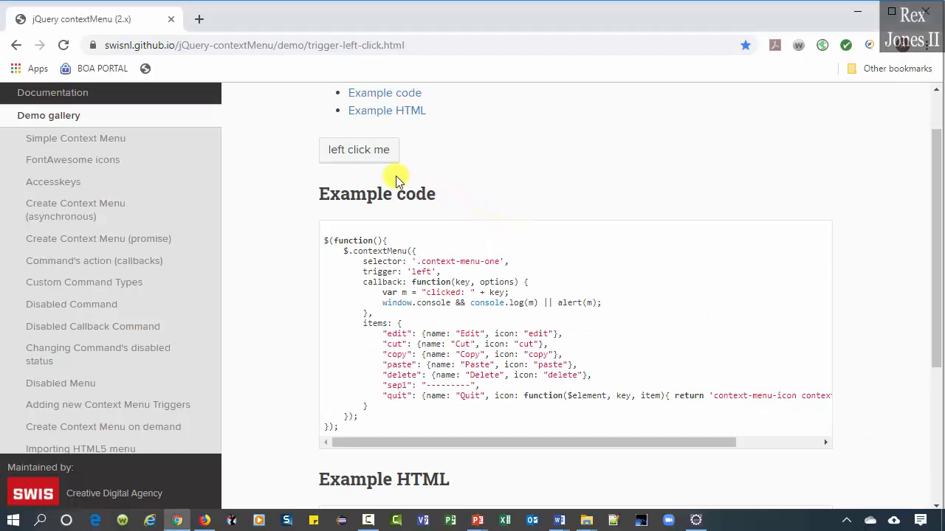
pyautogui.moveTo(449, 180)
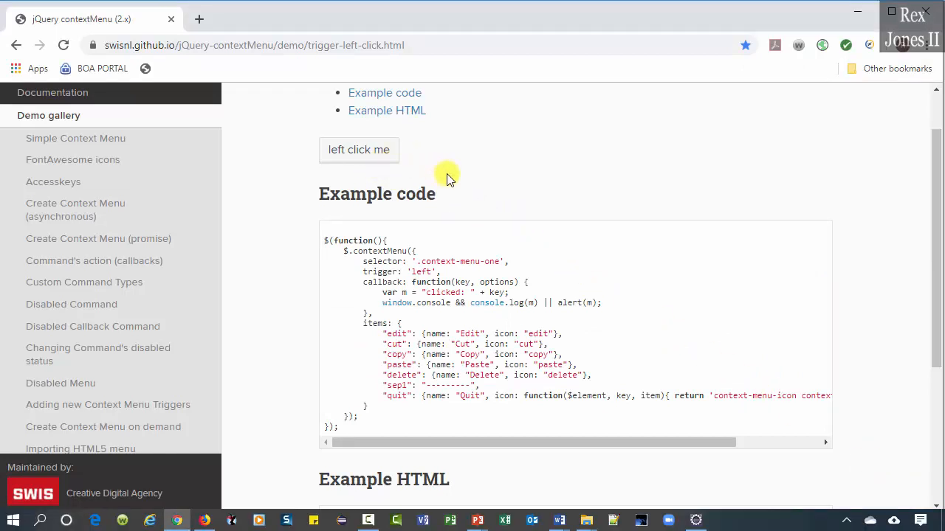
pyautogui.moveTo(439, 192)
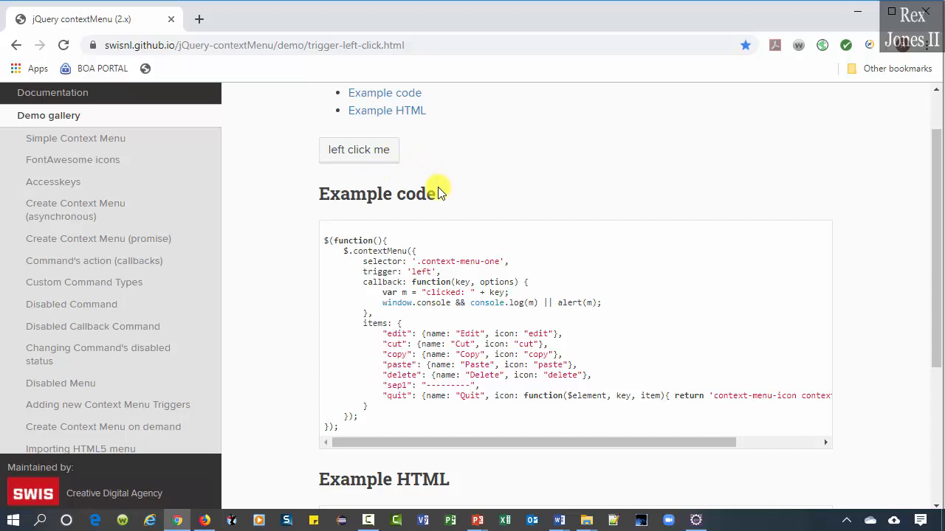
# Step: Trigger the 'left click me' button's six-item menu, then bring up Chrome's context menu on it
pyautogui.click(358, 149)
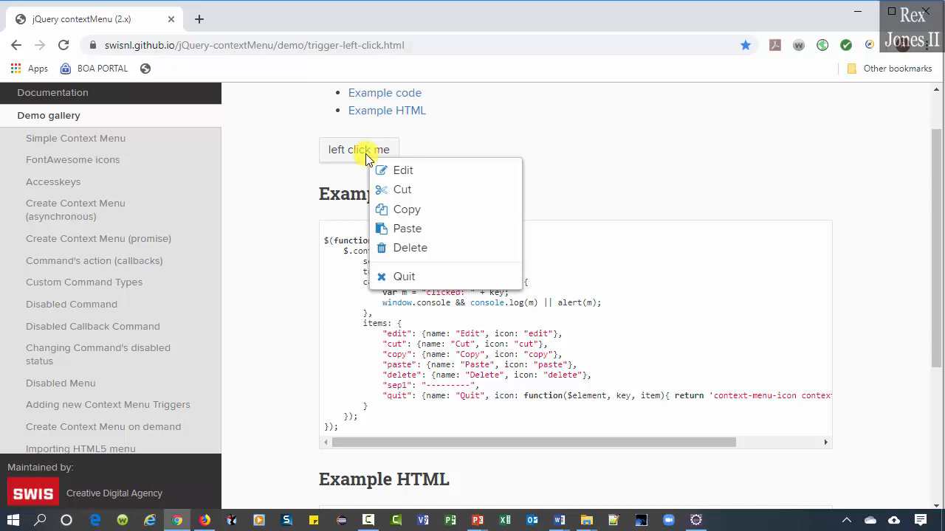
pyautogui.moveTo(493, 147)
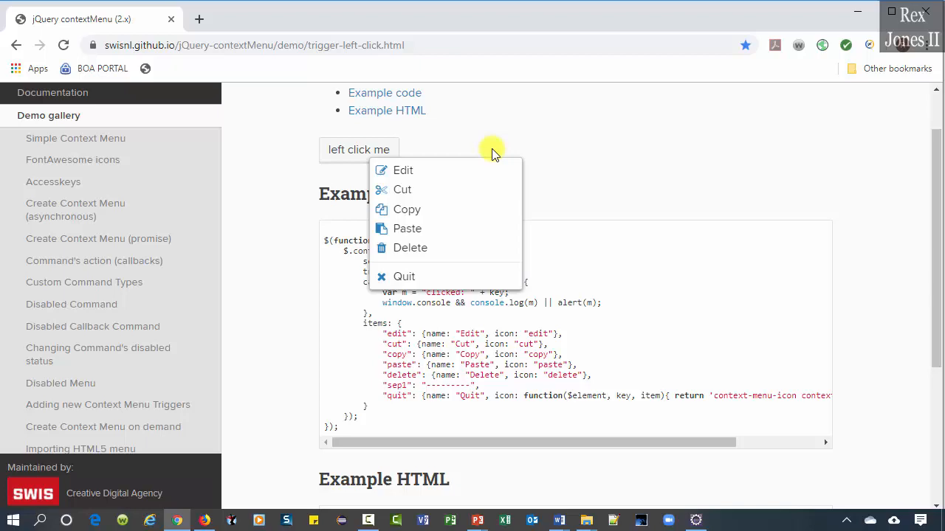
pyautogui.rightClick(347, 149)
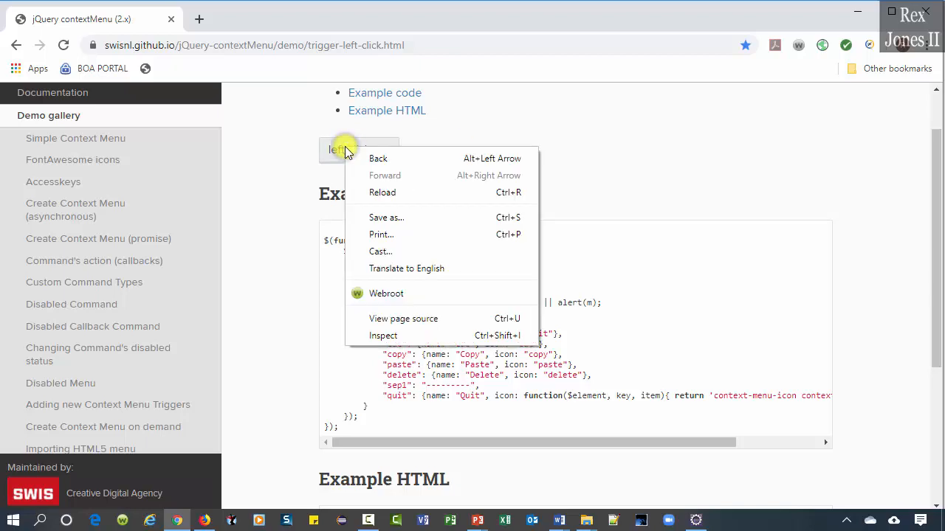
# Step: Inspect the button's span markup with classes context-menu-one btn btn-neutral in Elements
pyautogui.click(384, 335)
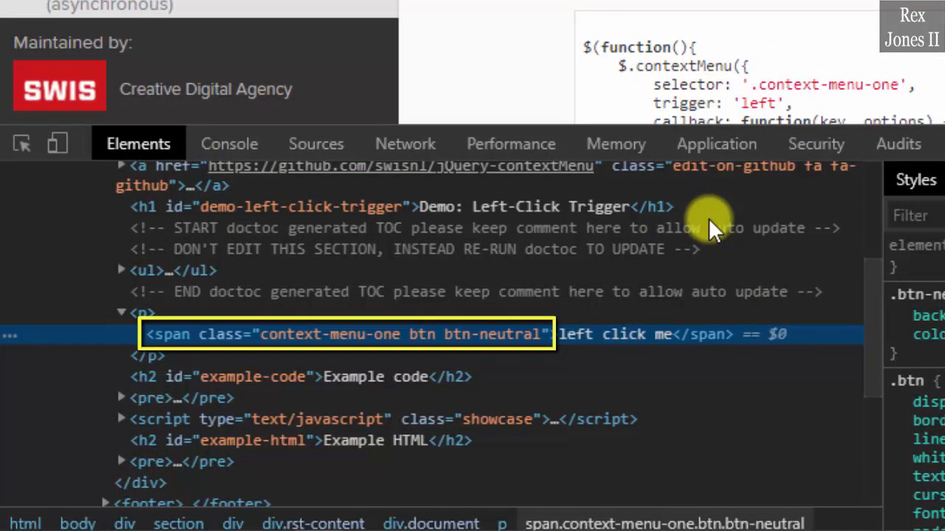
pyautogui.moveTo(701, 199)
pyautogui.write('span.btn-neutral')
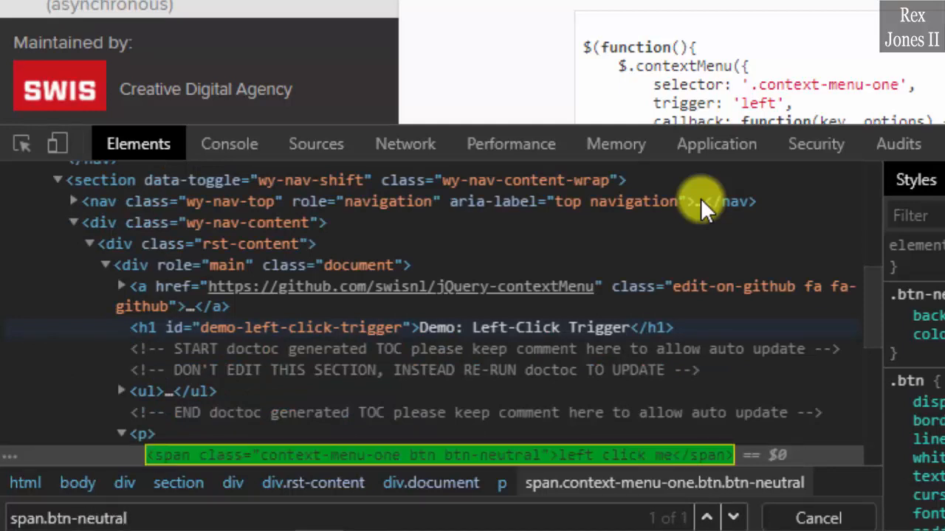
pyautogui.moveTo(657, 229)
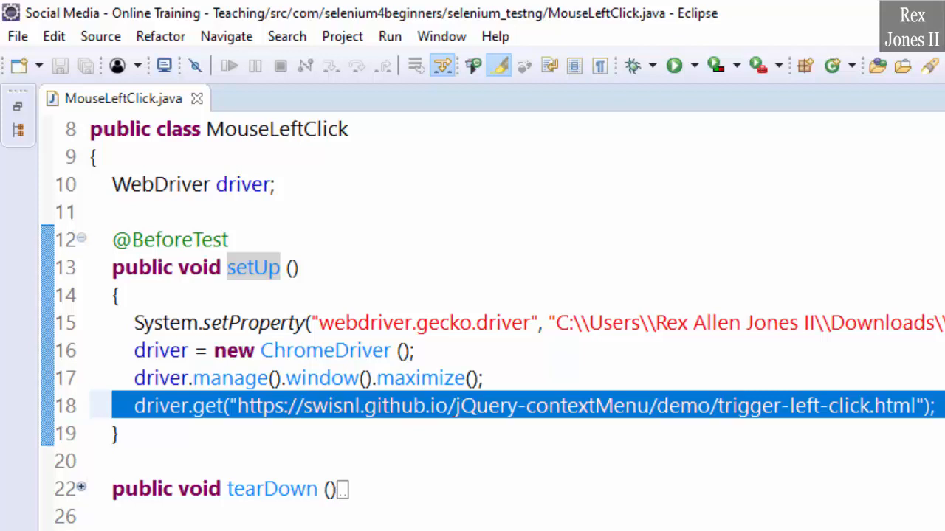
# Step: Add WebElement button = driver.findElement(By.cssSelector("span.btn-neutral")); inside leftClickButton
pyautogui.click(81, 238)
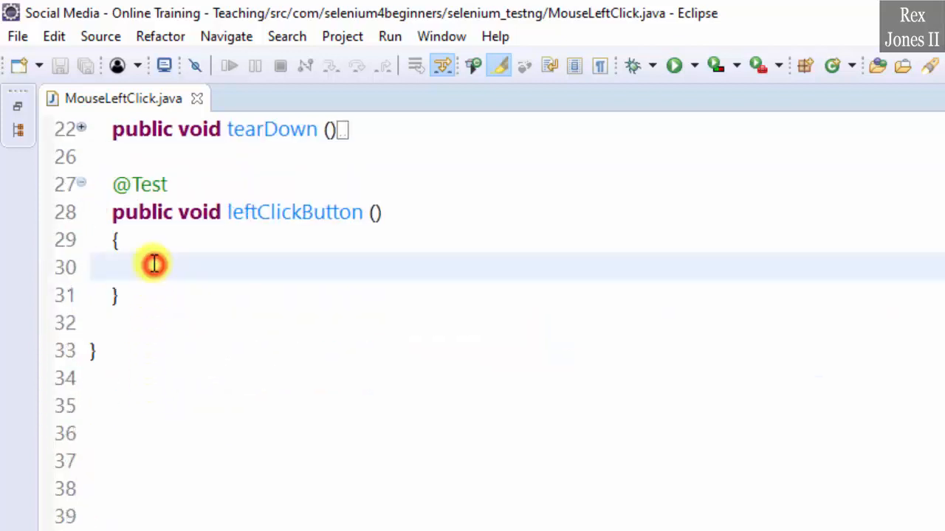
pyautogui.write('Web')
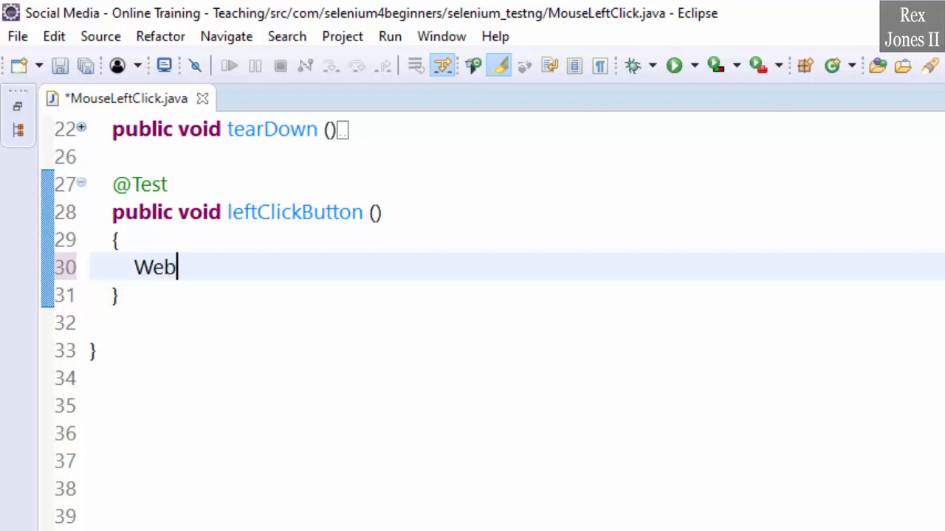
pyautogui.write('Element')
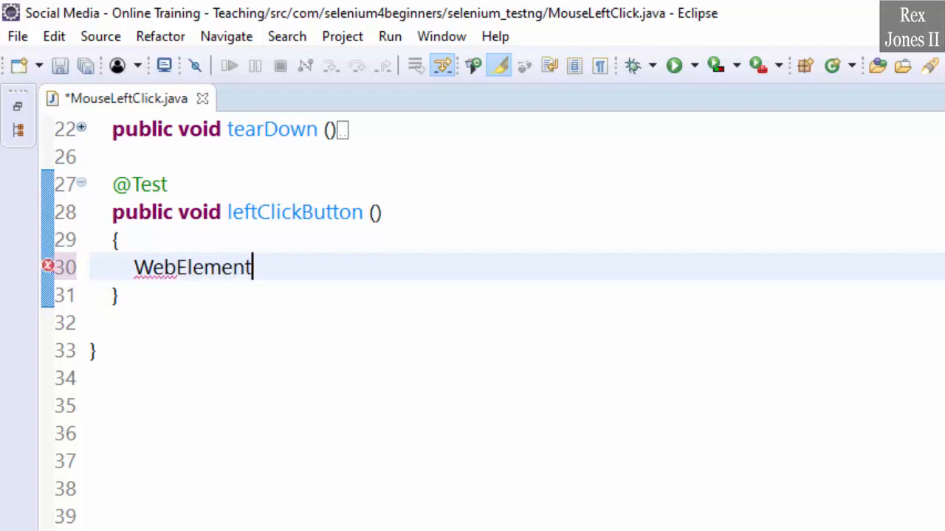
pyautogui.write('button =')
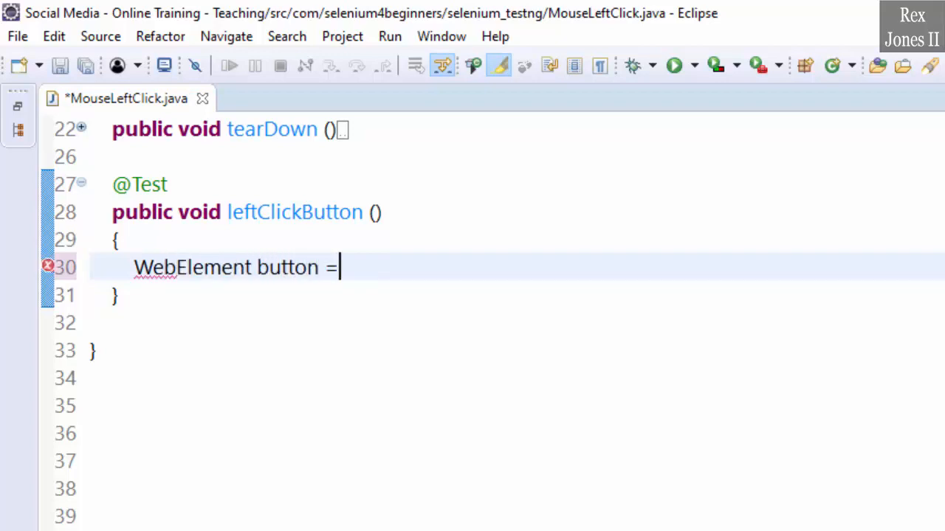
pyautogui.write('driver.')
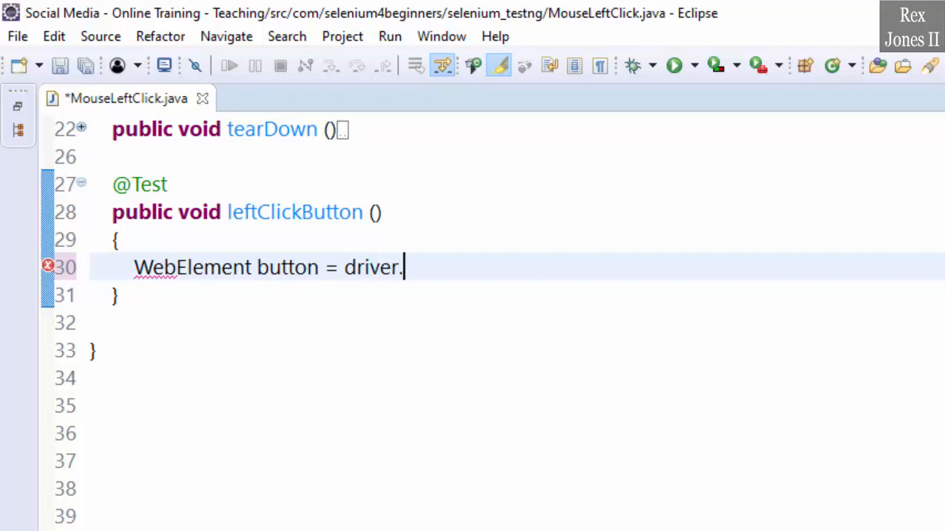
pyautogui.write('fin')
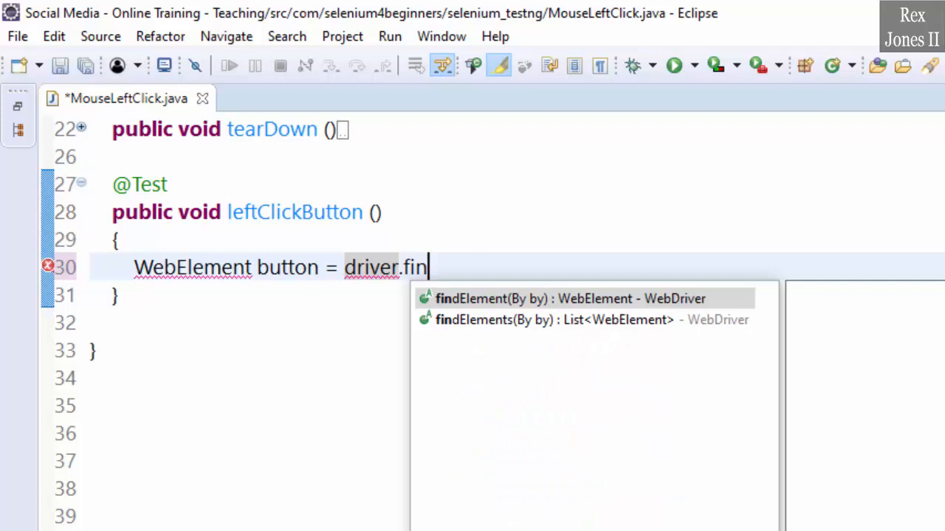
pyautogui.click(568, 298)
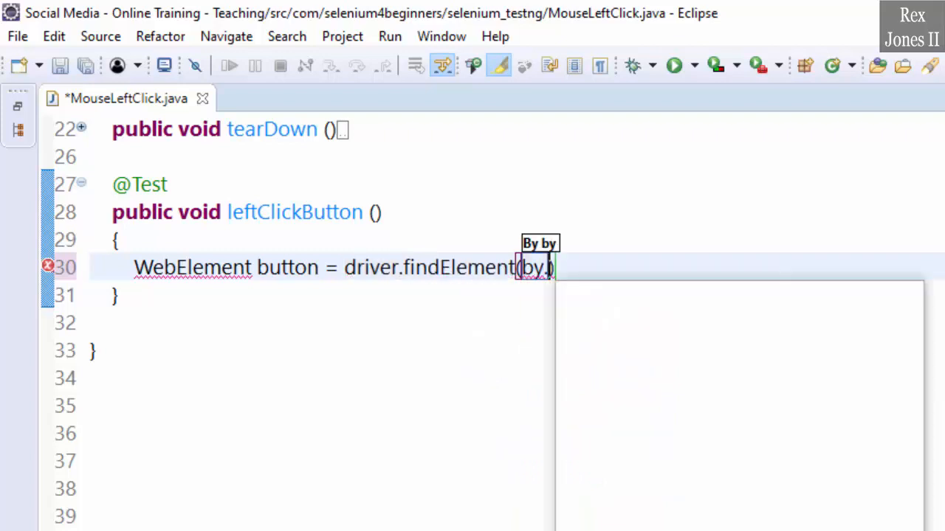
pyautogui.write('cssSelector("')
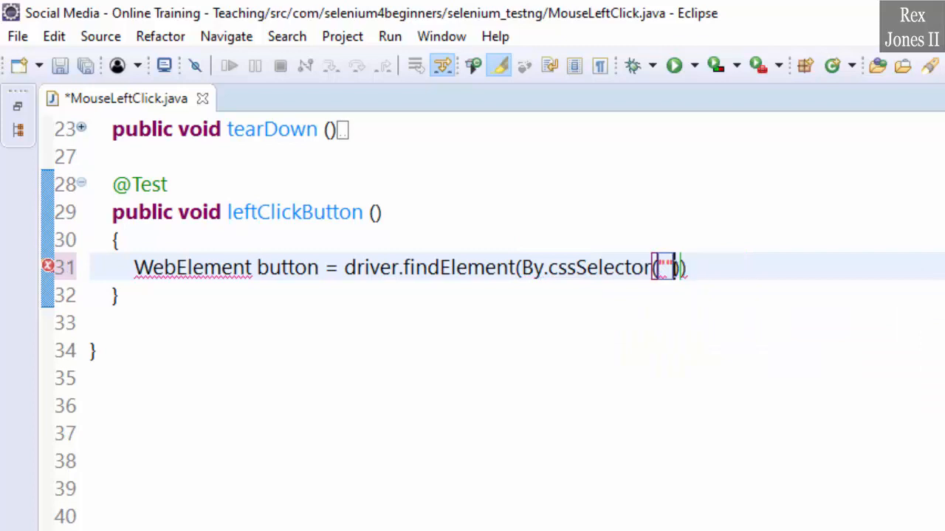
pyautogui.write('"span.btn-neutral"')
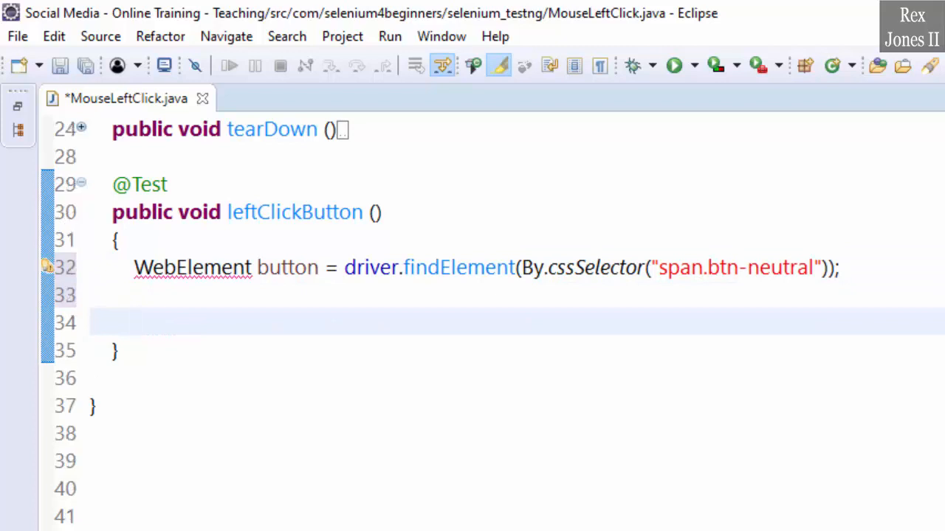
# Step: Add Actions act = new Actions(driver); after the button lookup
pyautogui.write('Ax')
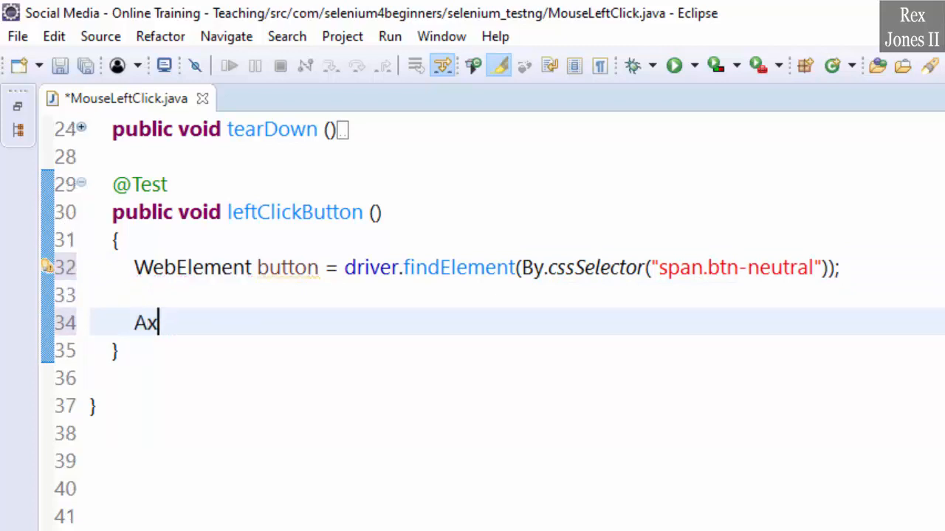
pyautogui.write('ctions')
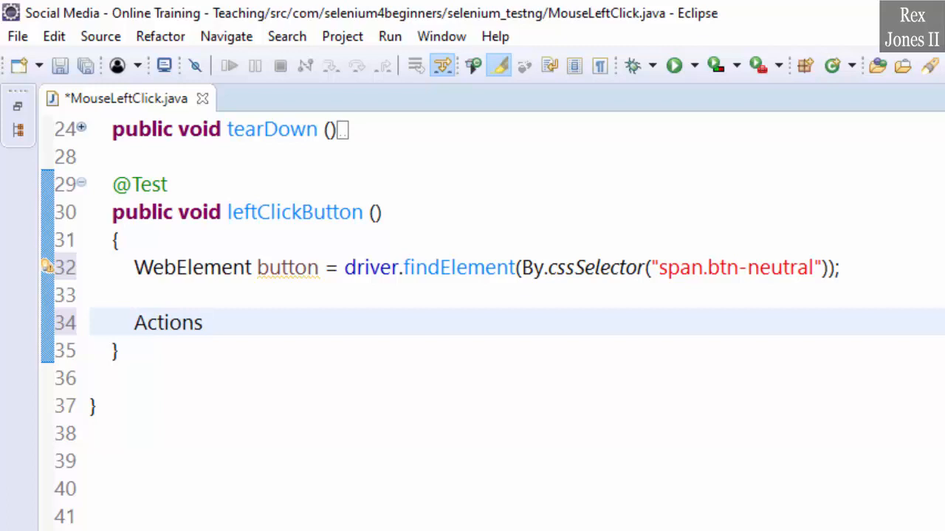
pyautogui.write('a')
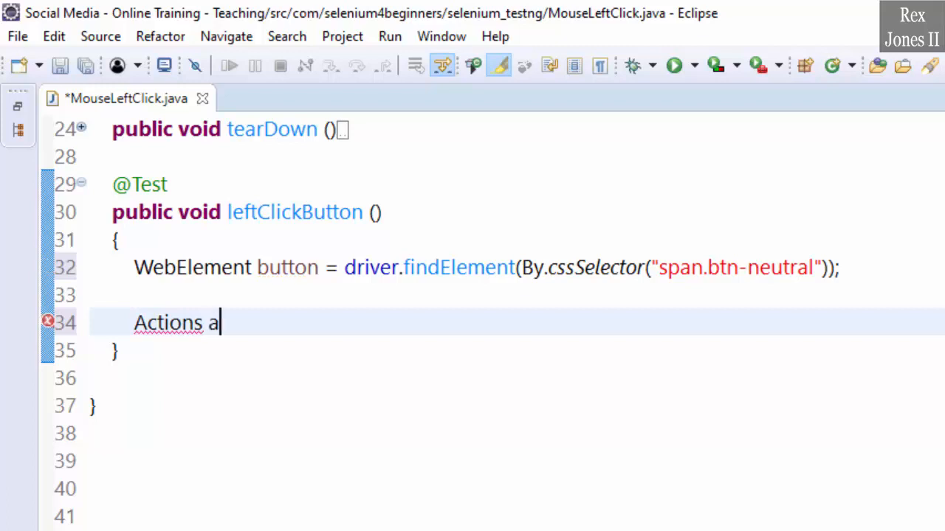
pyautogui.write('ct =')
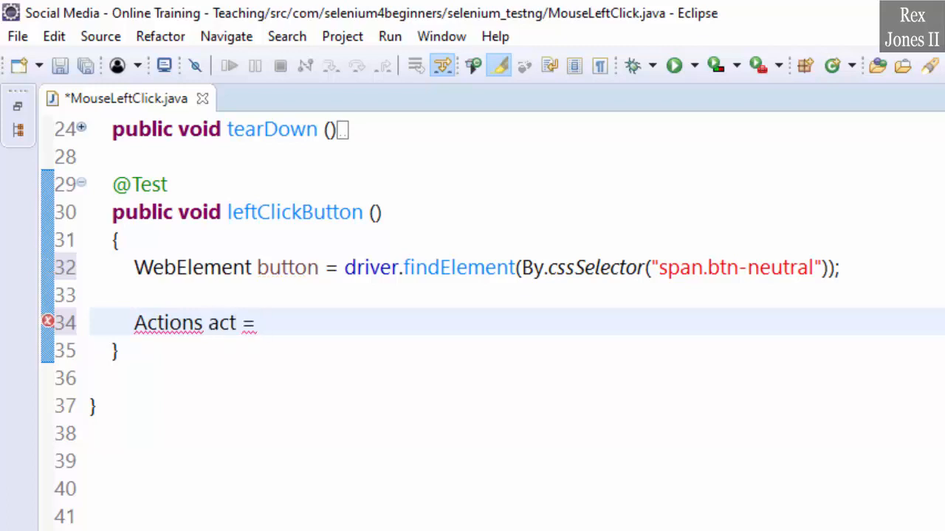
pyautogui.click(263, 322)
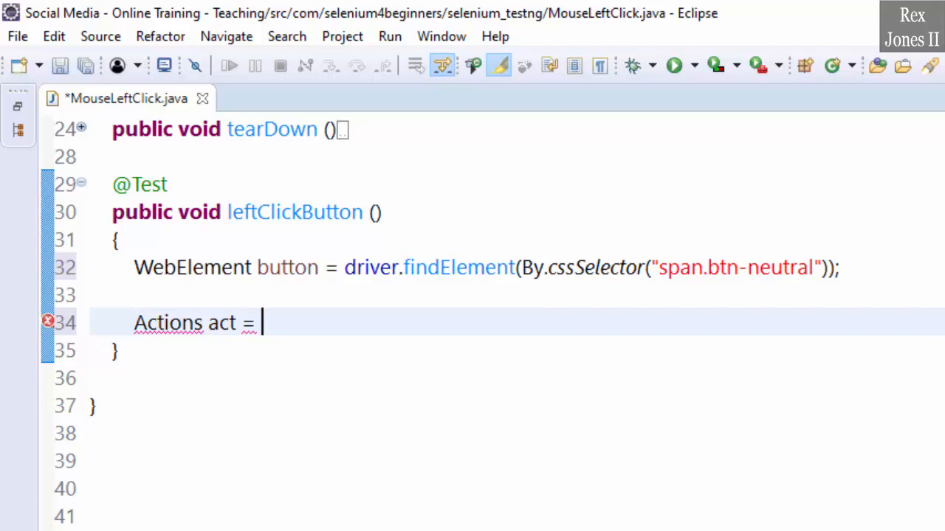
pyautogui.write('new Actions')
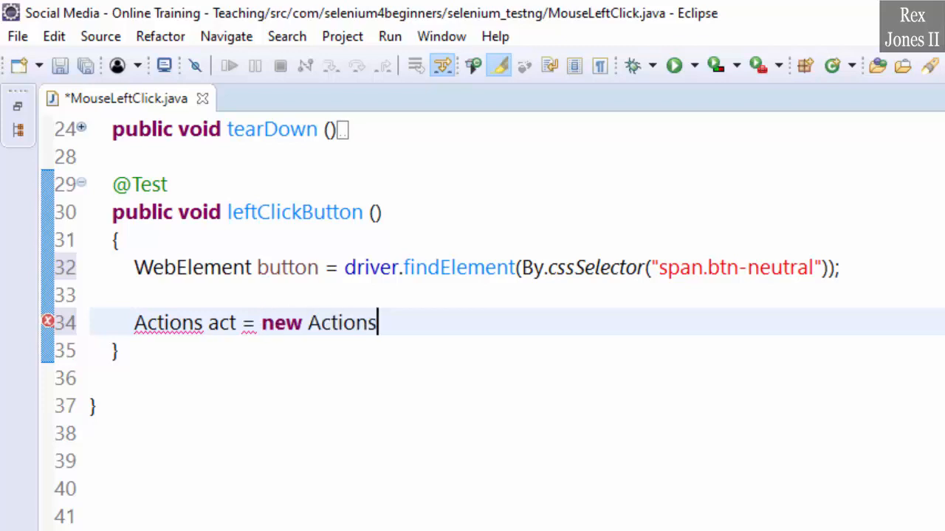
pyautogui.write('(driv')
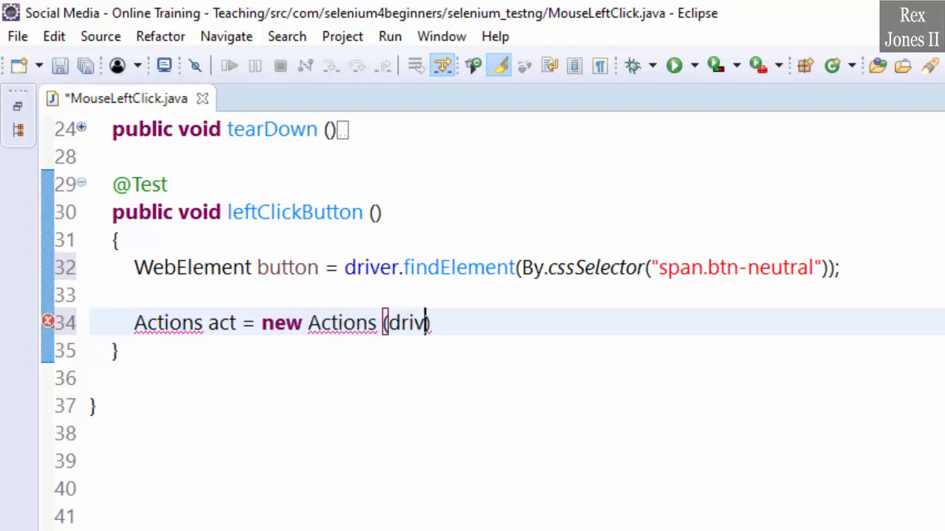
pyautogui.write('er);')
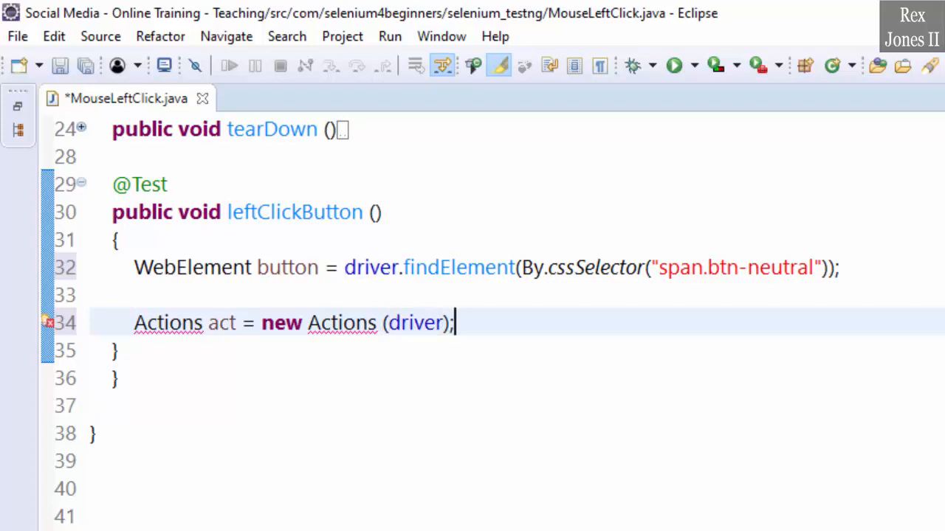
# Step: Add act.click(button).perform(); using the click(WebElement target) variant
pyautogui.write('act.')
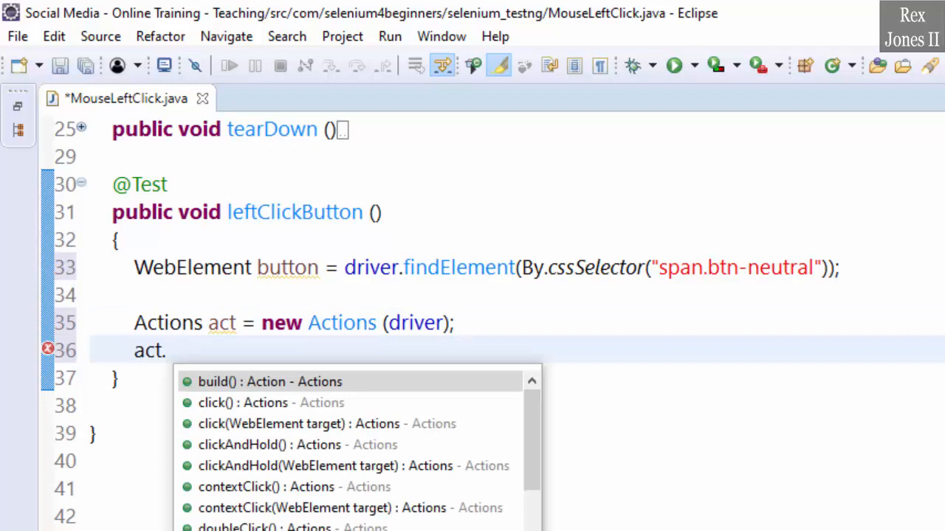
pyautogui.write('click')
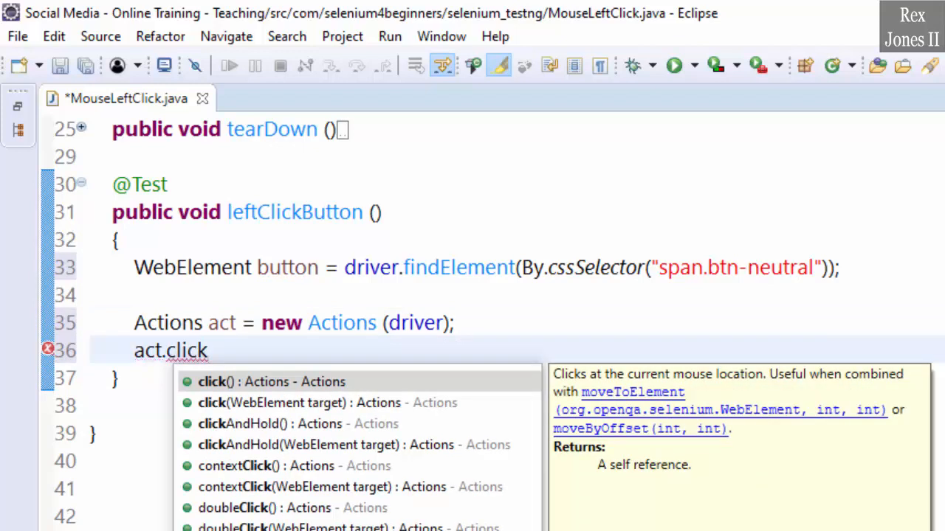
pyautogui.click(328, 401)
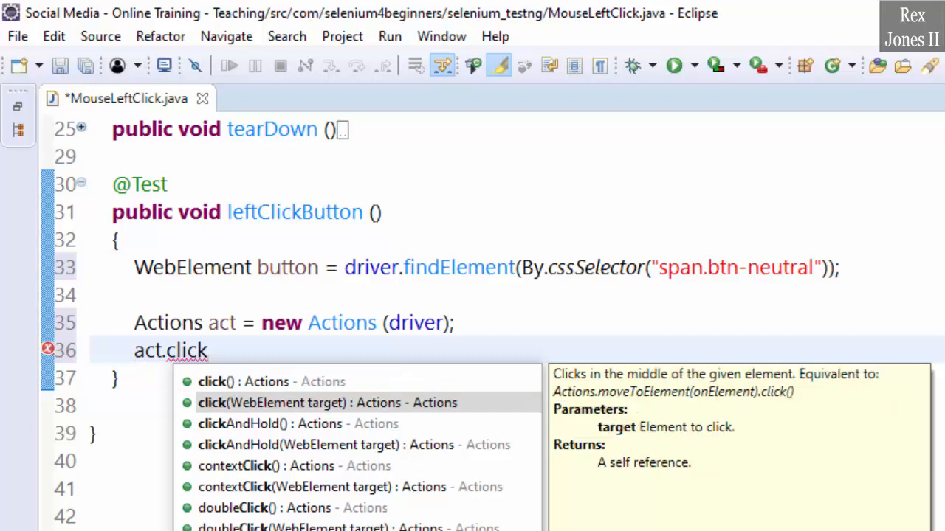
pyautogui.click(209, 351)
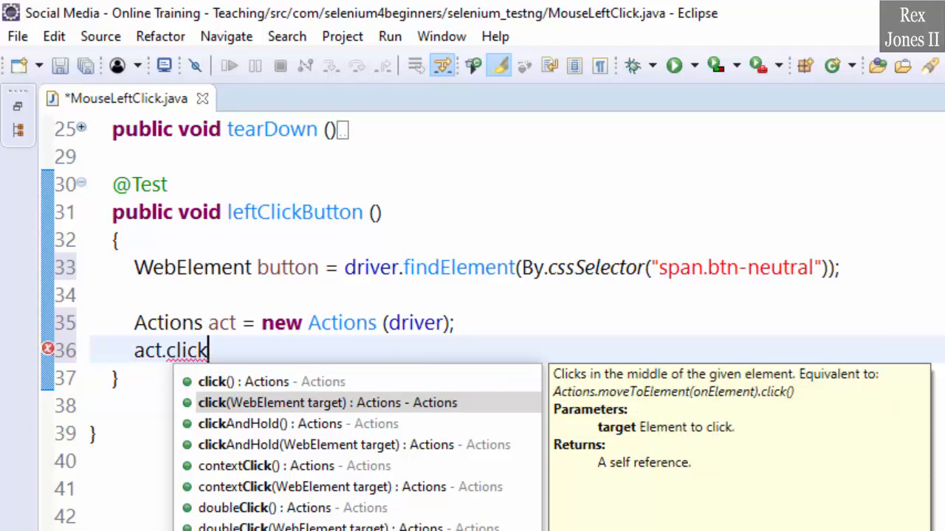
pyautogui.click(328, 402)
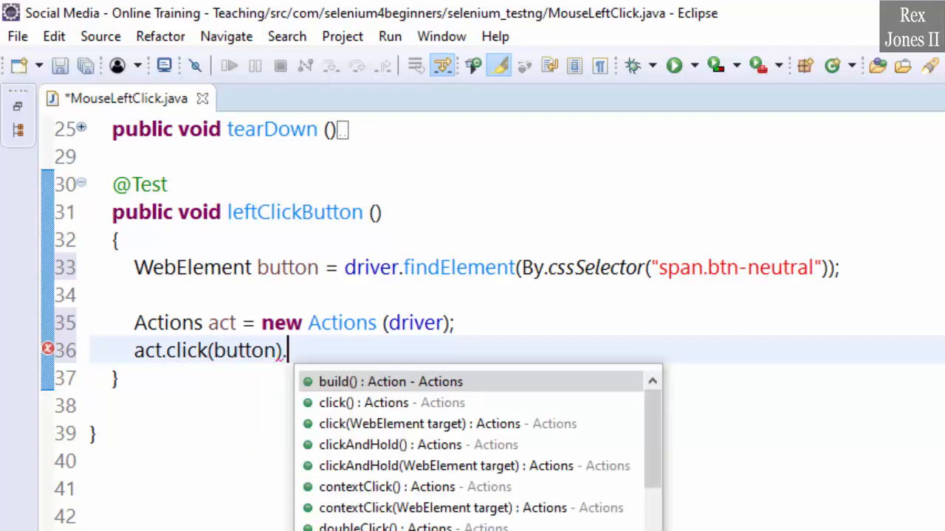
pyautogui.write('.perform();')
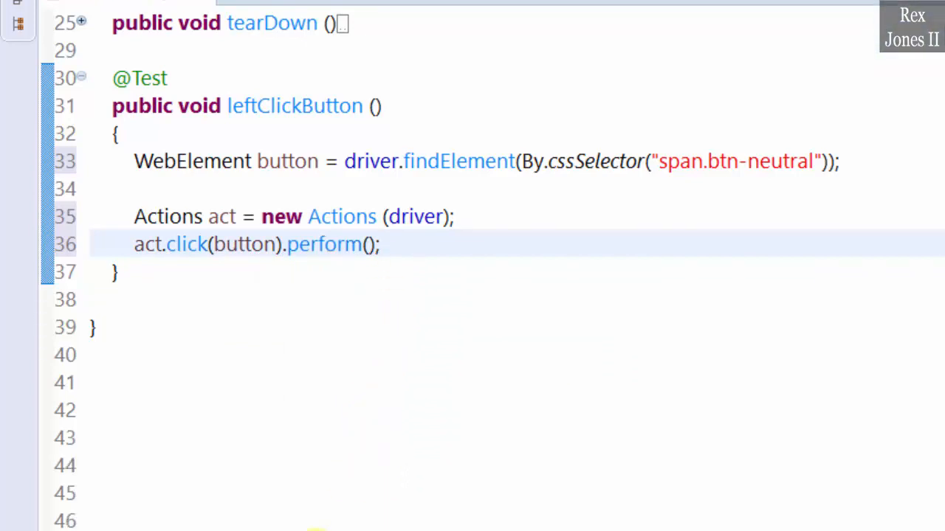
pyautogui.moveTo(264, 514)
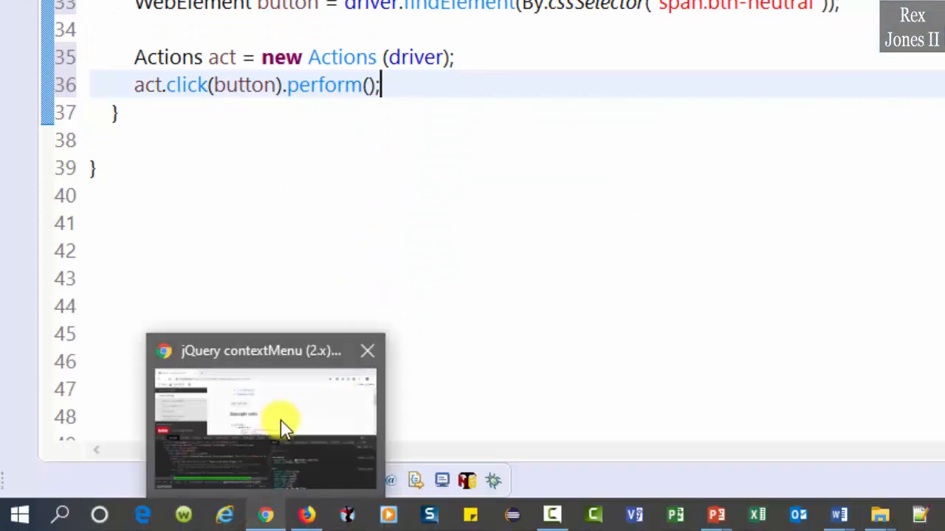
# Step: In Chrome, reopen the demo menu and search DevTools Elements for li span to see 6 matches
pyautogui.click(264, 413)
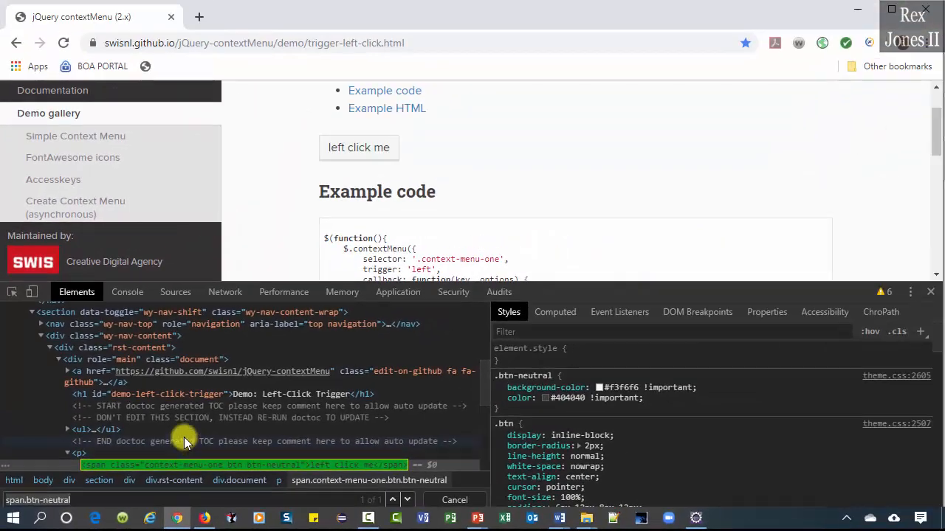
pyautogui.click(909, 293)
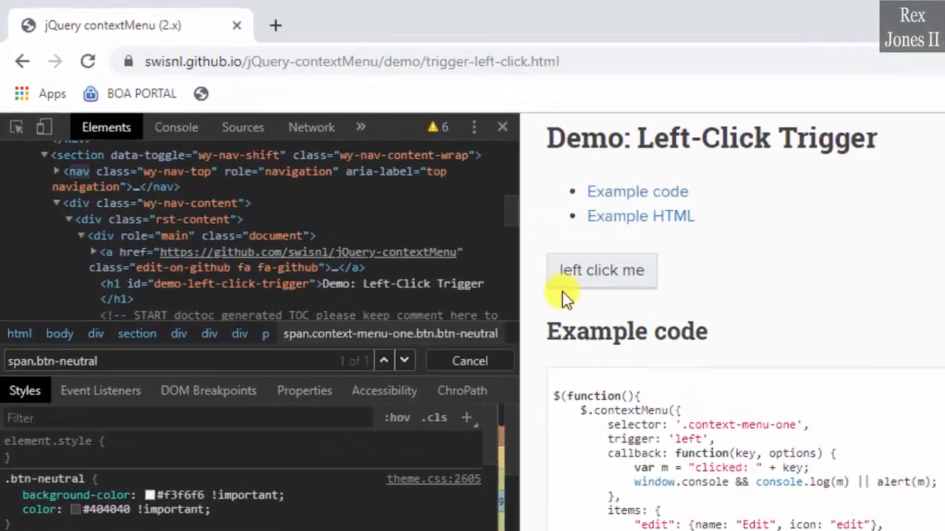
pyautogui.click(602, 271)
pyautogui.write('li')
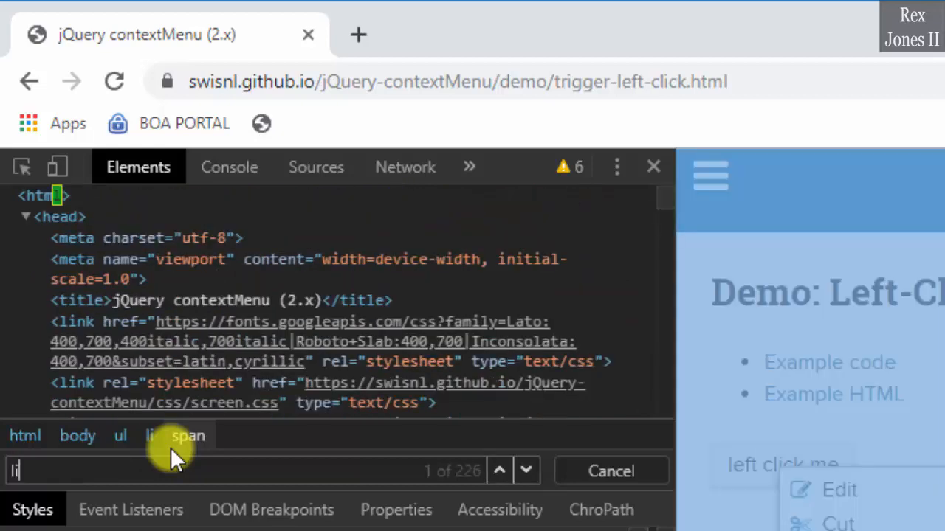
pyautogui.write('s')
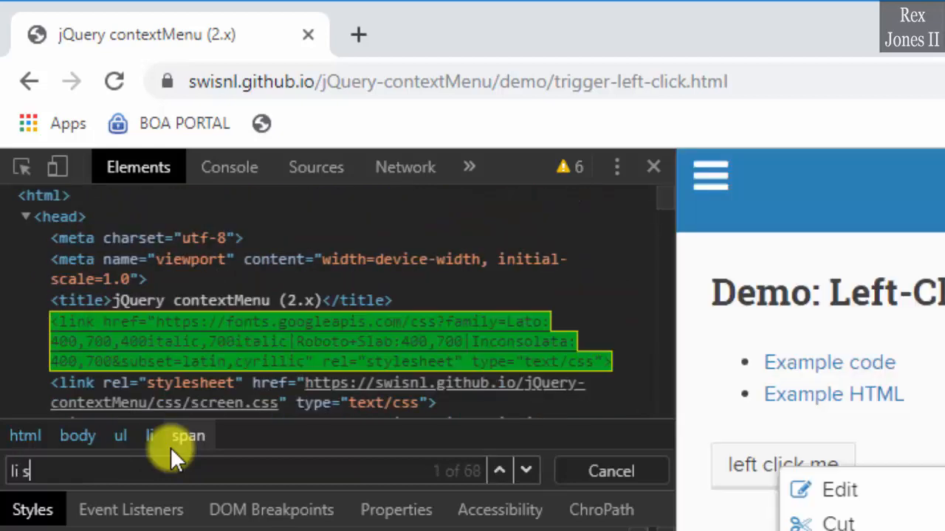
pyautogui.write('pan')
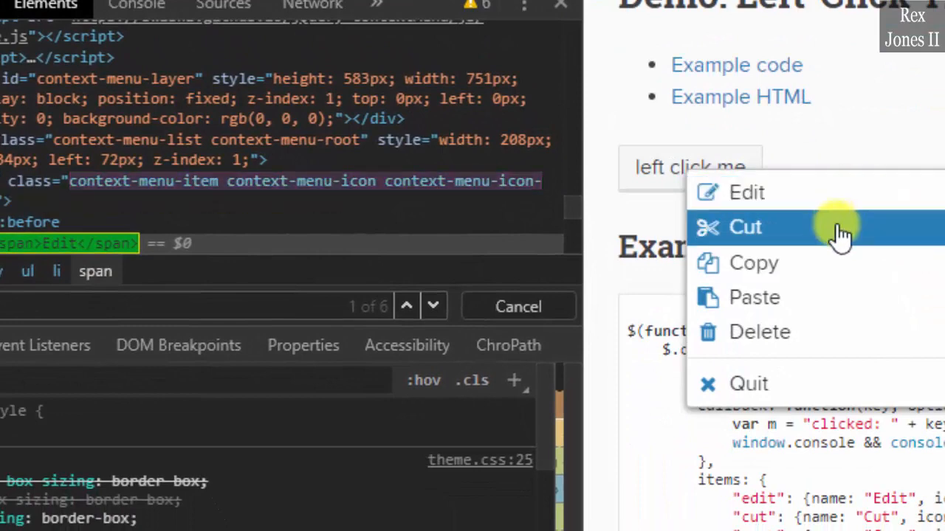
pyautogui.moveTo(838, 298)
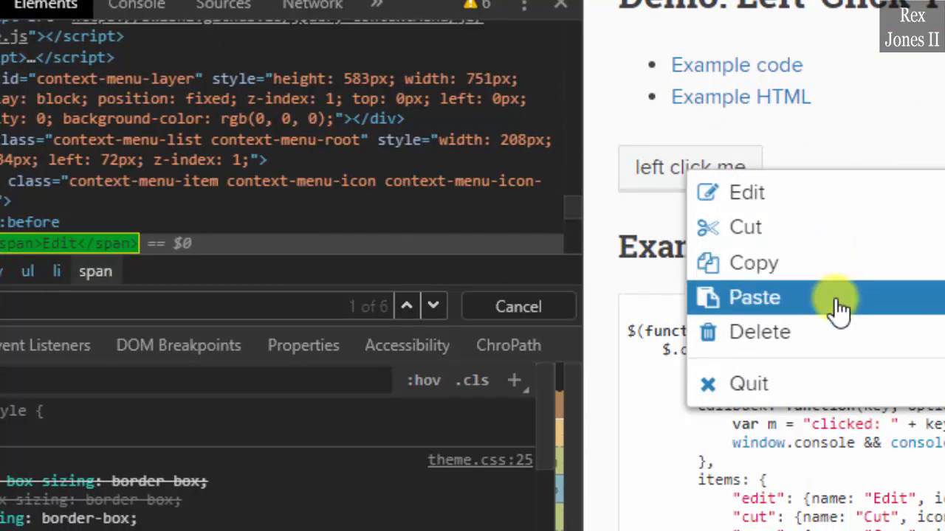
pyautogui.moveTo(827, 384)
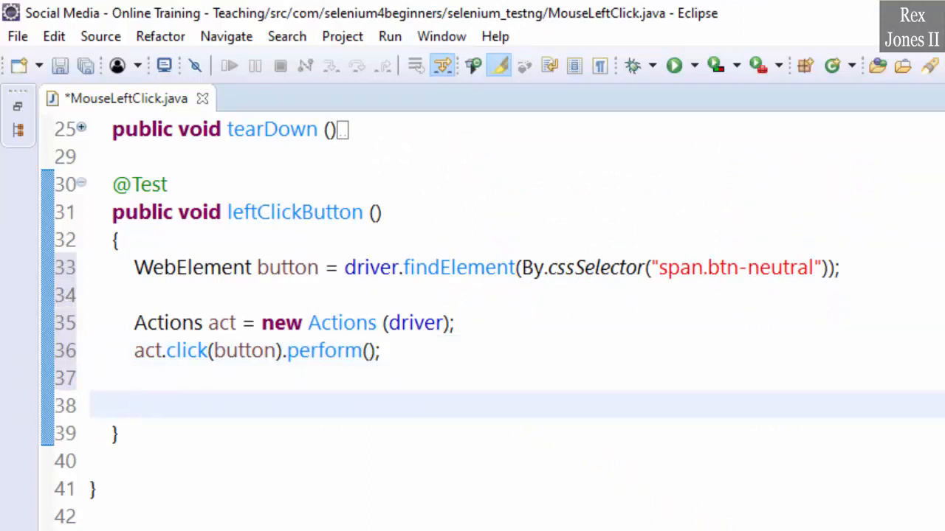
# Step: Add List<WebElement> elements = driver.findElements(By.cssSelector("li span")); after the click
pyautogui.write('driver.')
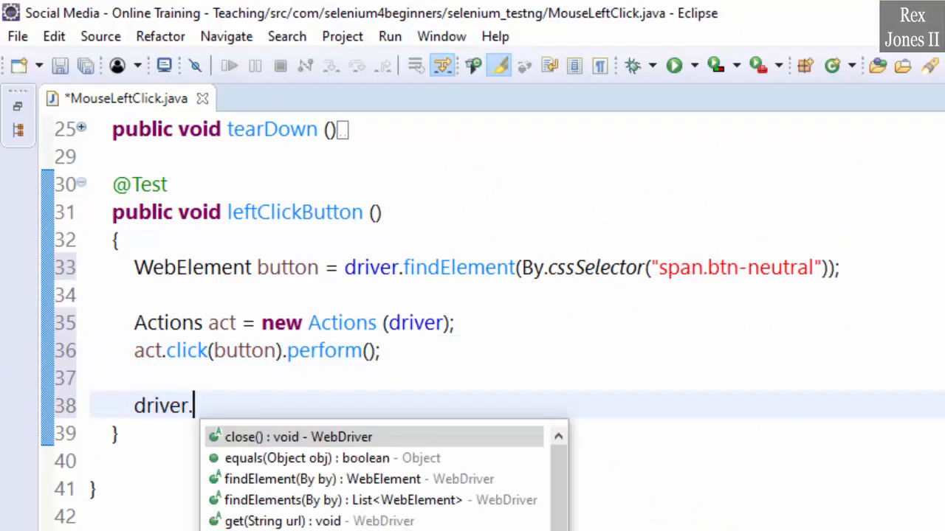
pyautogui.write('findElements(by')
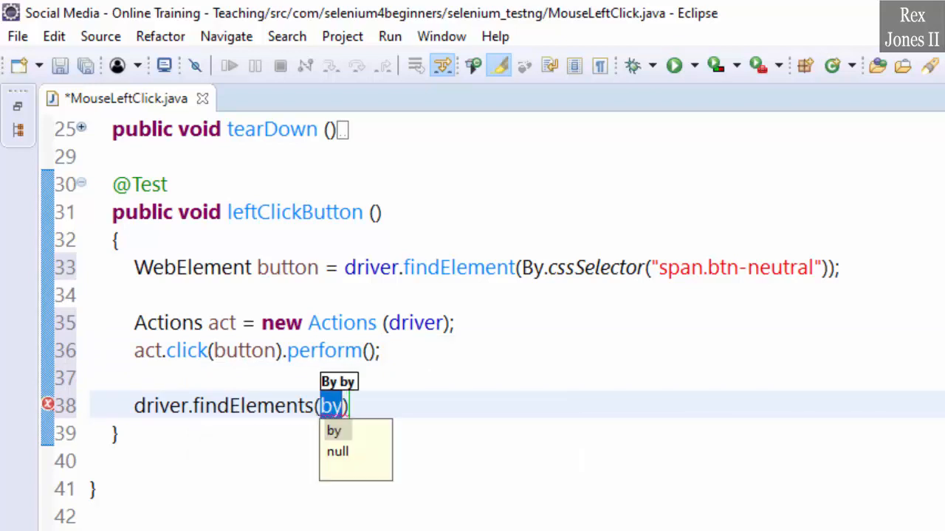
pyautogui.write('.cssSelector("')
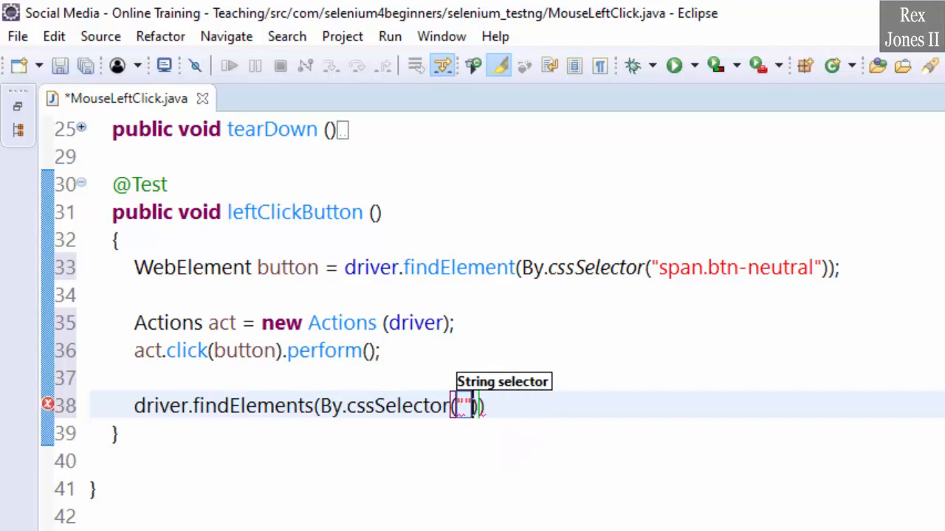
pyautogui.write('li span')
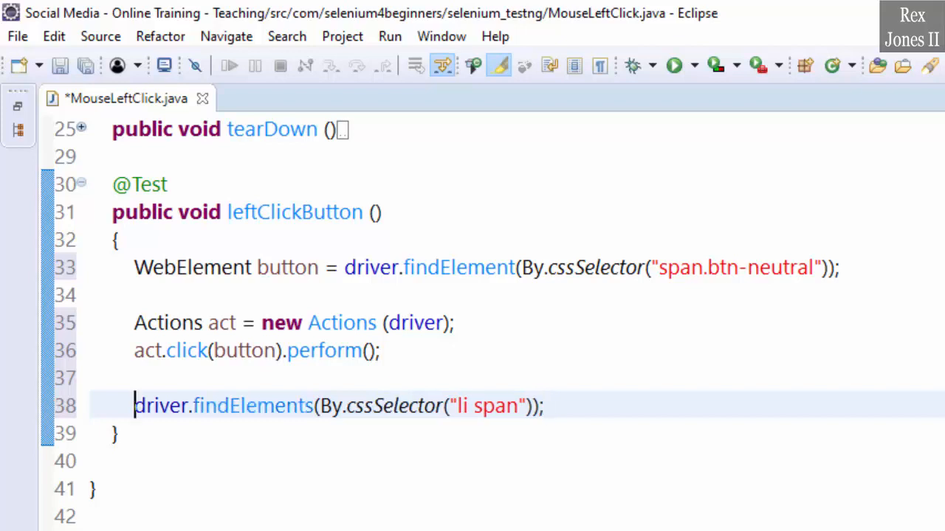
pyautogui.write('List')
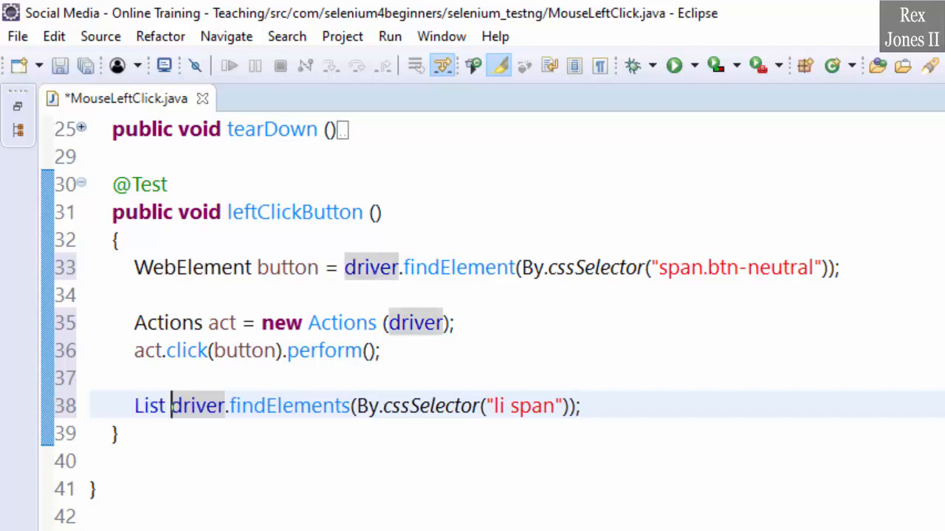
pyautogui.write('<>')
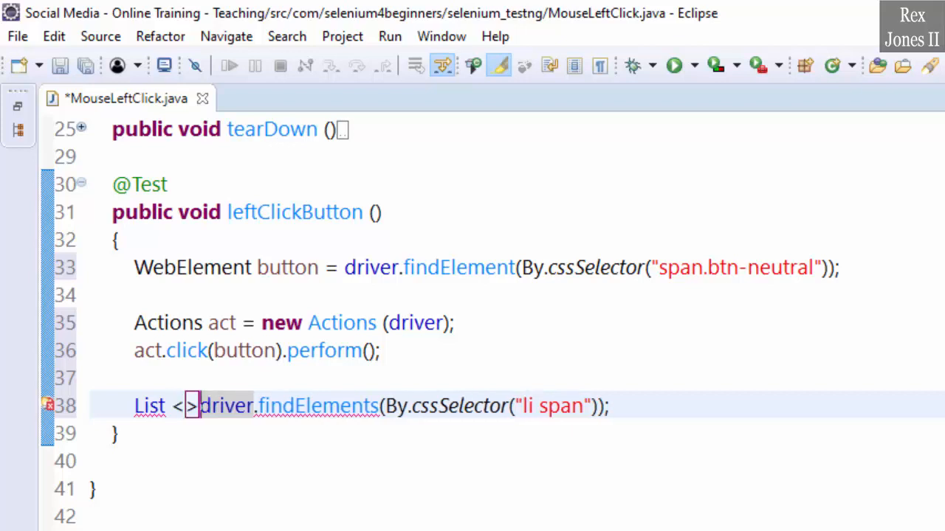
pyautogui.write('WebEle')
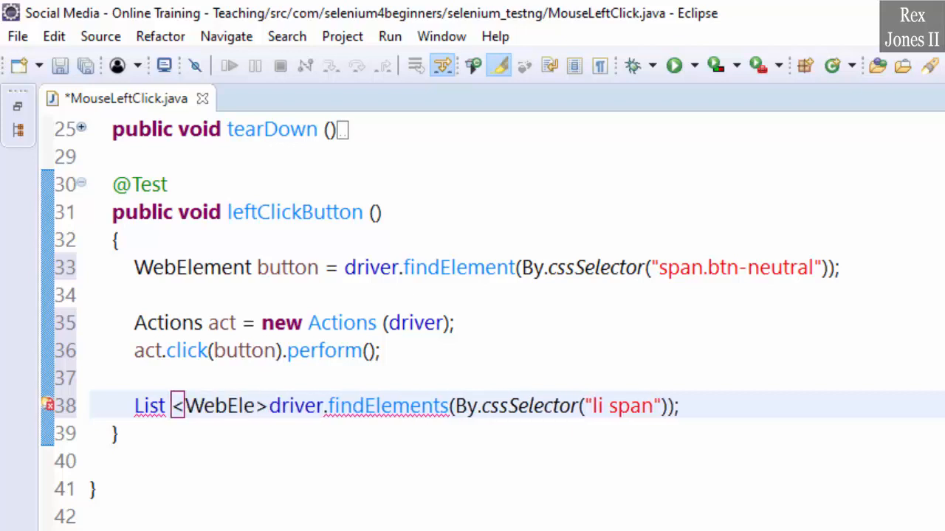
pyautogui.write('elements =')
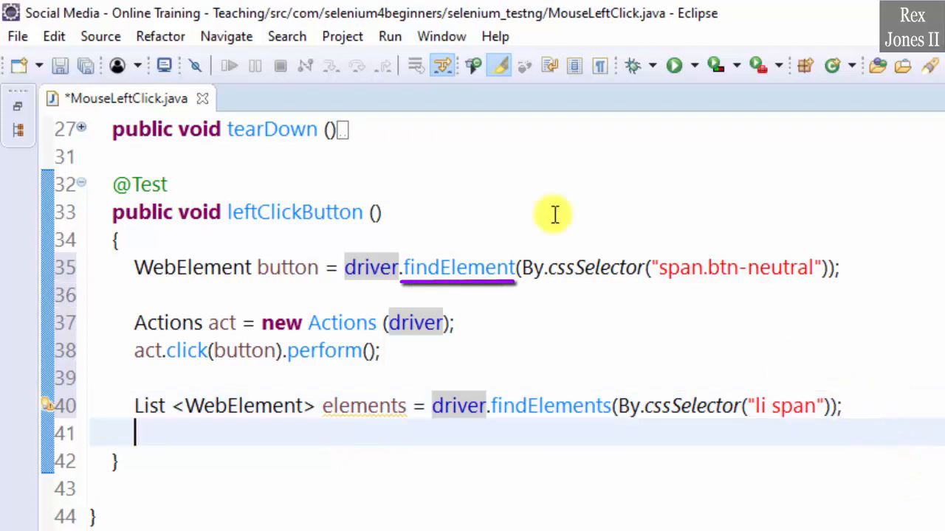
pyautogui.doubleClick(549, 406)
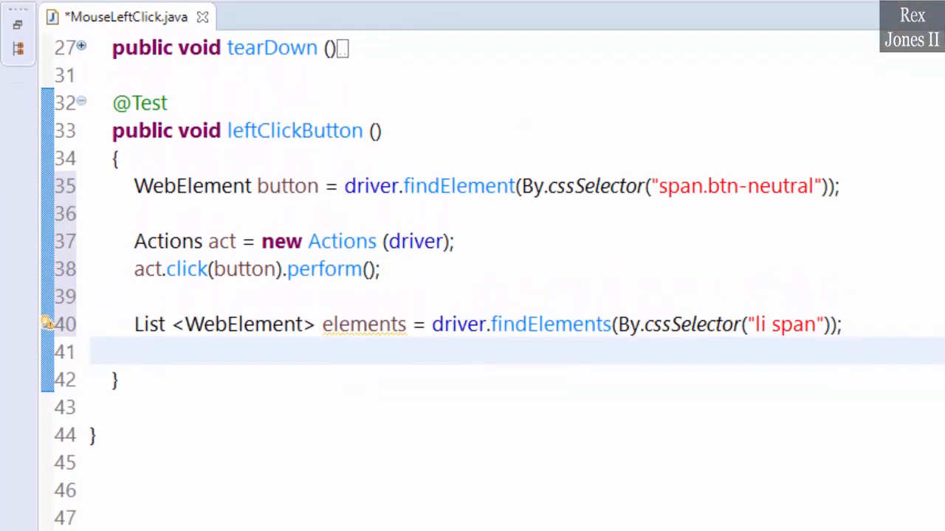
# Step: Add a for (WebElement element : elements) loop calling Highlighter.highlightElement(driver, element);
pyautogui.click(134, 351)
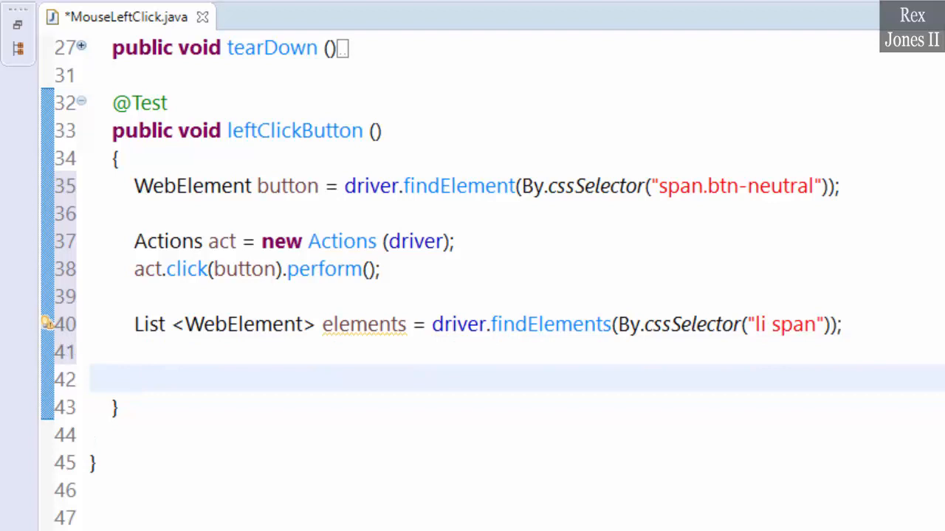
pyautogui.write('for')
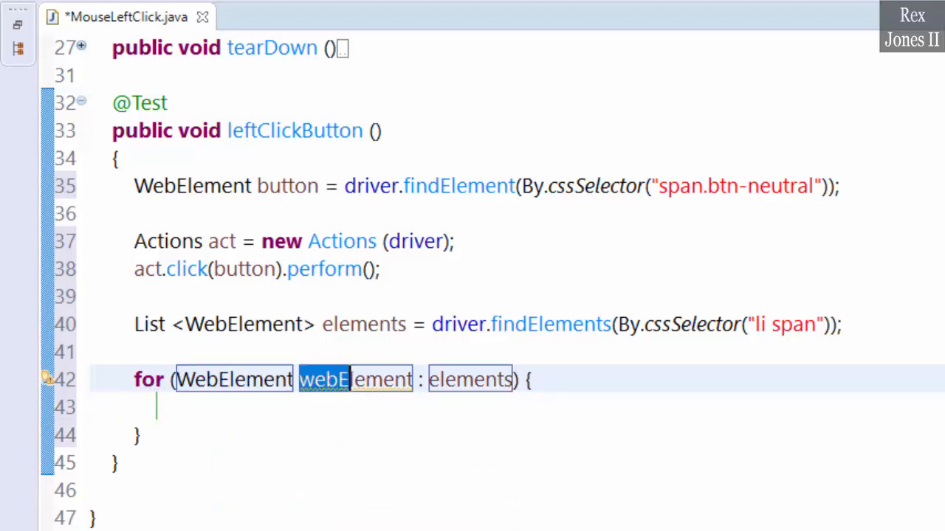
pyautogui.write('element')
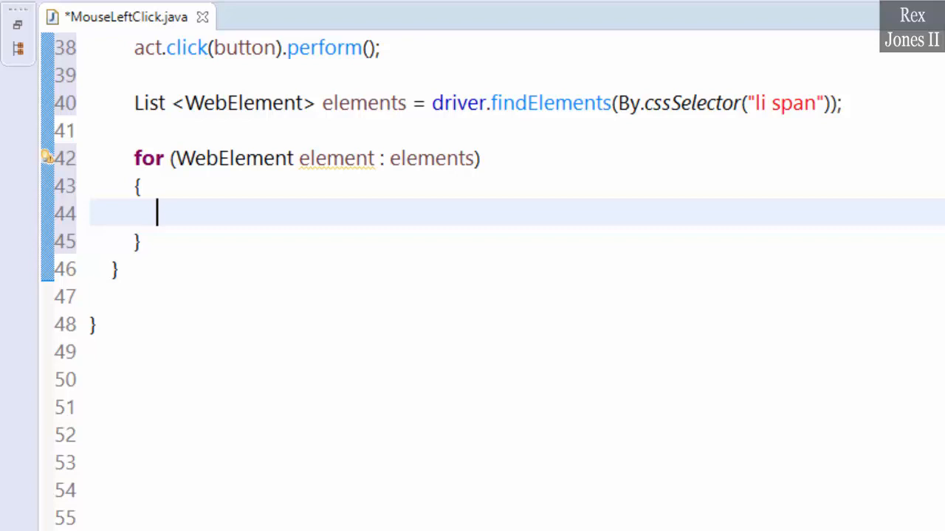
pyautogui.write('highlightElement(driver, element);')
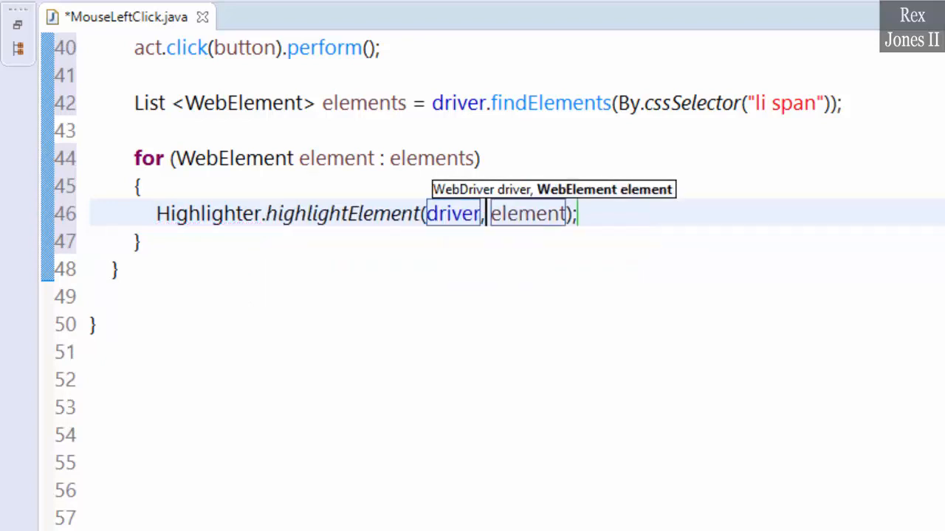
pyautogui.press('Return')
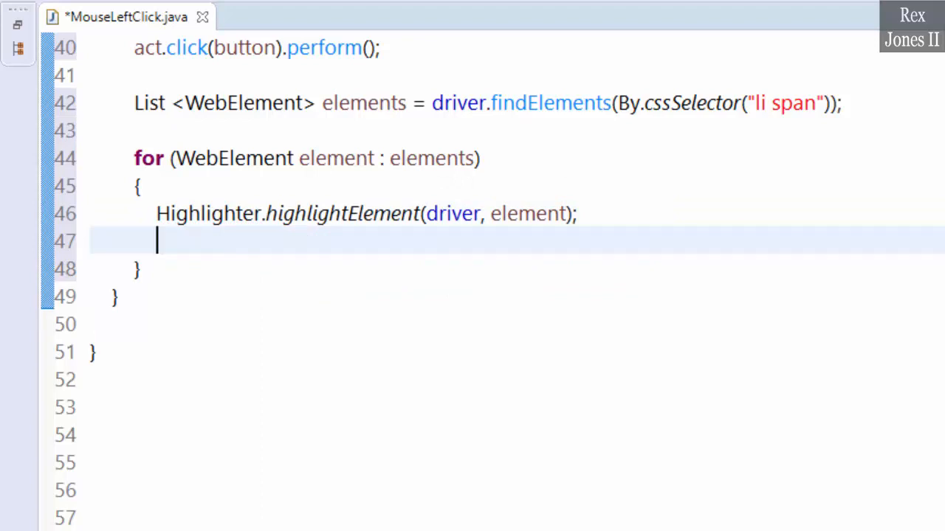
# Step: Print each item's text in the loop with System.out.println("\t" + element.getText());
pyautogui.write('System.out.println();')
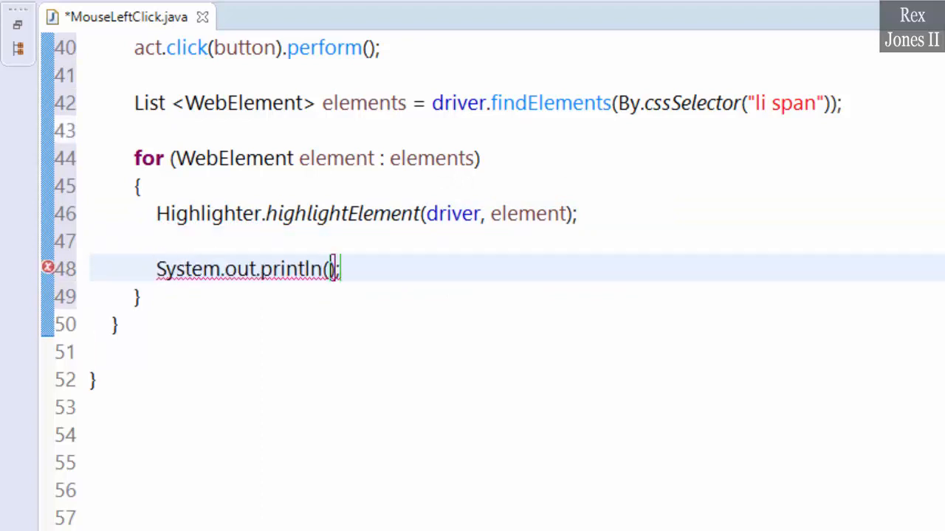
pyautogui.write('"\\')
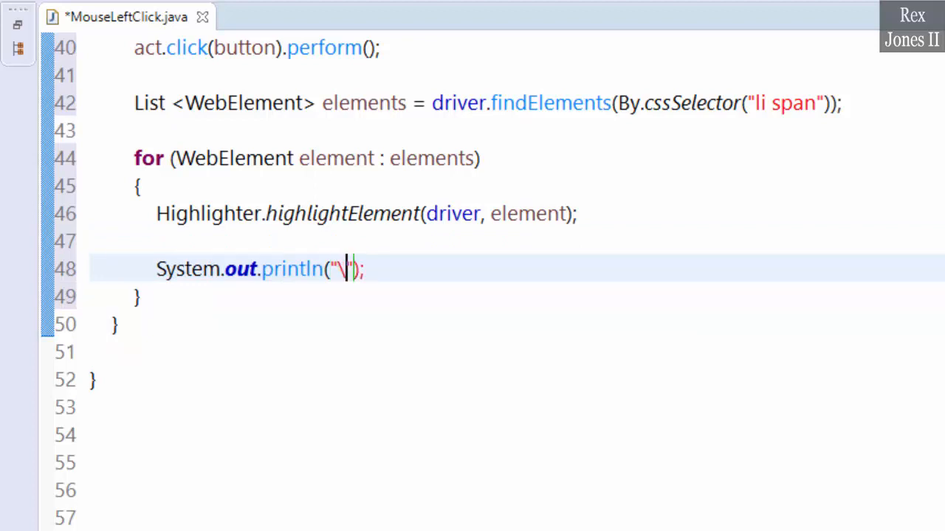
pyautogui.write('t" +')
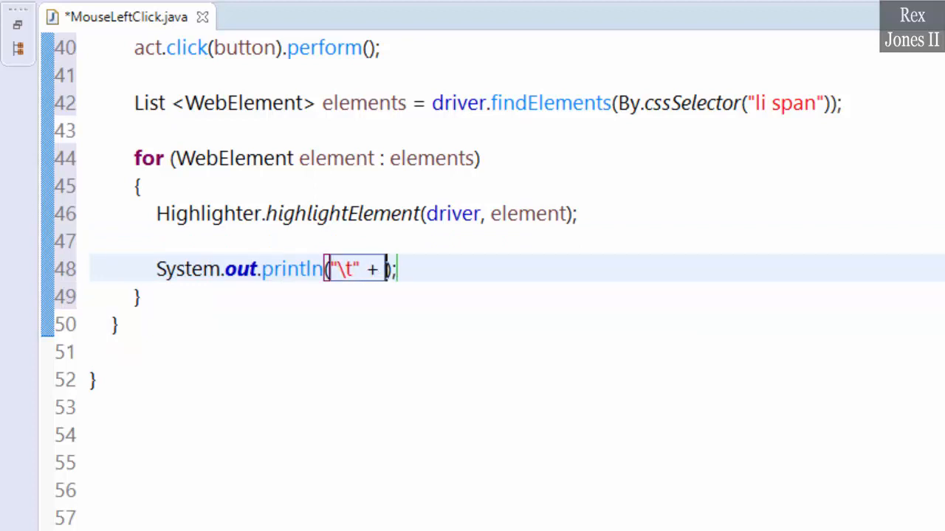
pyautogui.write('element.getText(')
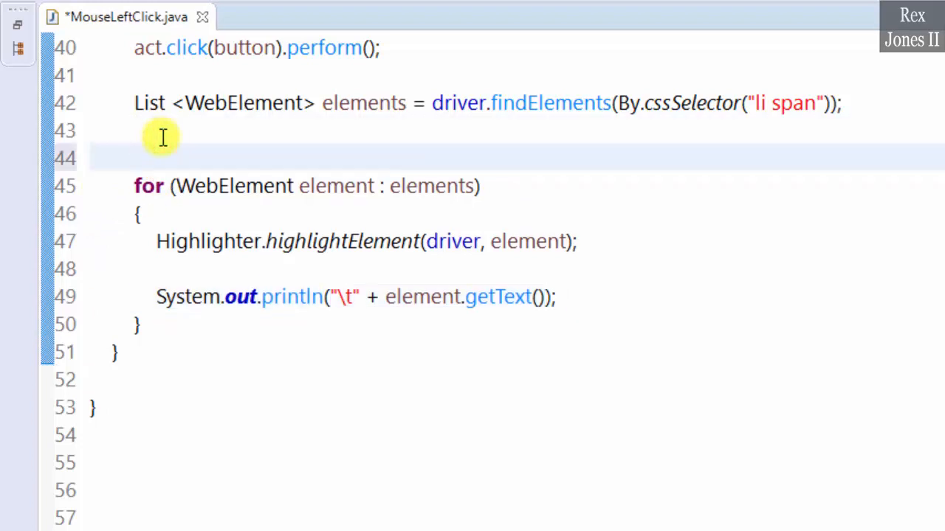
# Step: Add System.out.println("WebElements After Left Click:"); above the for loop
pyautogui.write('sy')
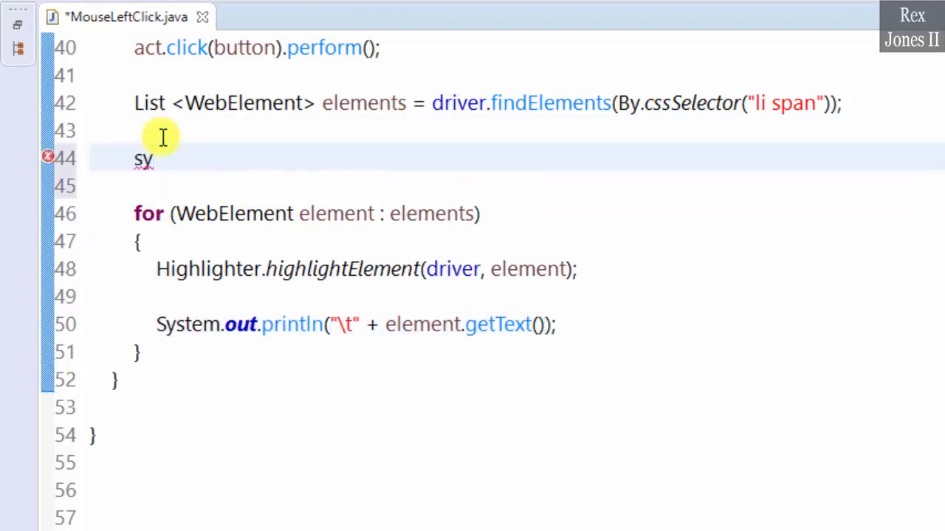
pyautogui.write('System.out.println();')
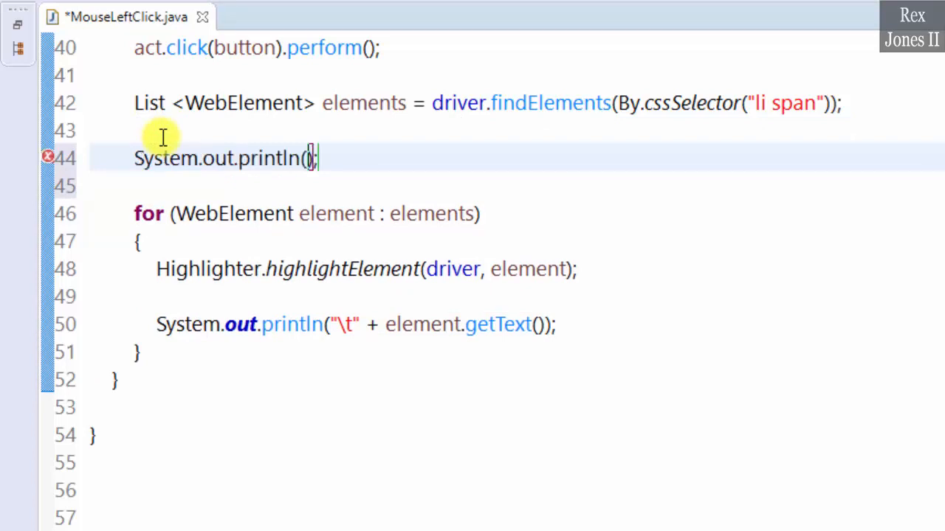
pyautogui.write('"WebEL')
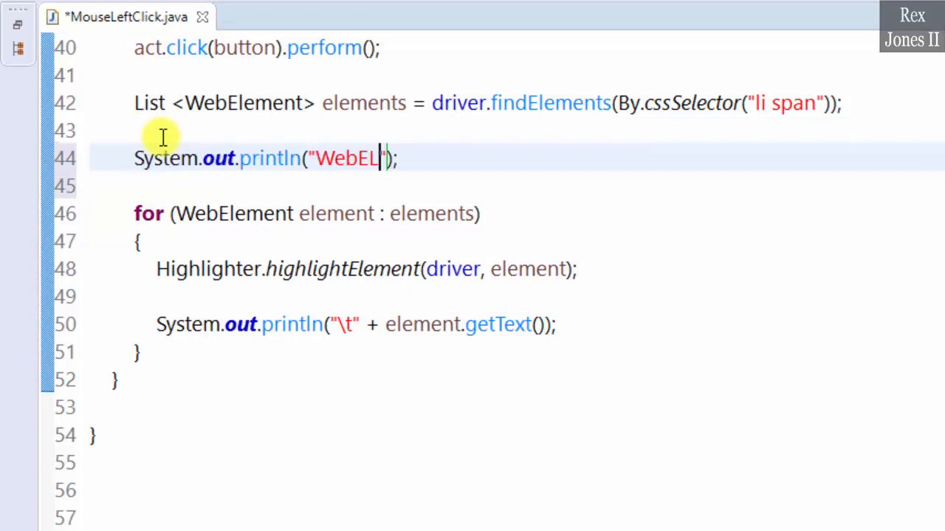
pyautogui.write('ements A')
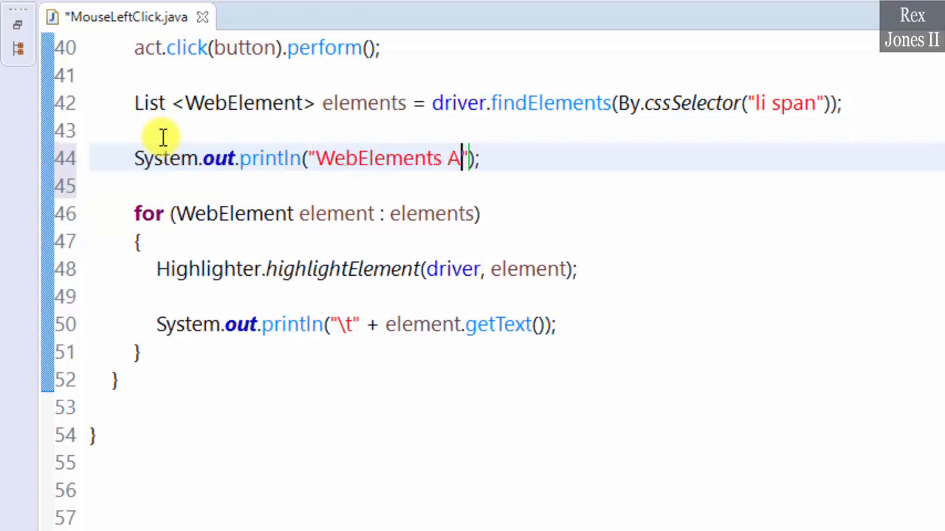
pyautogui.write('fter Left C')
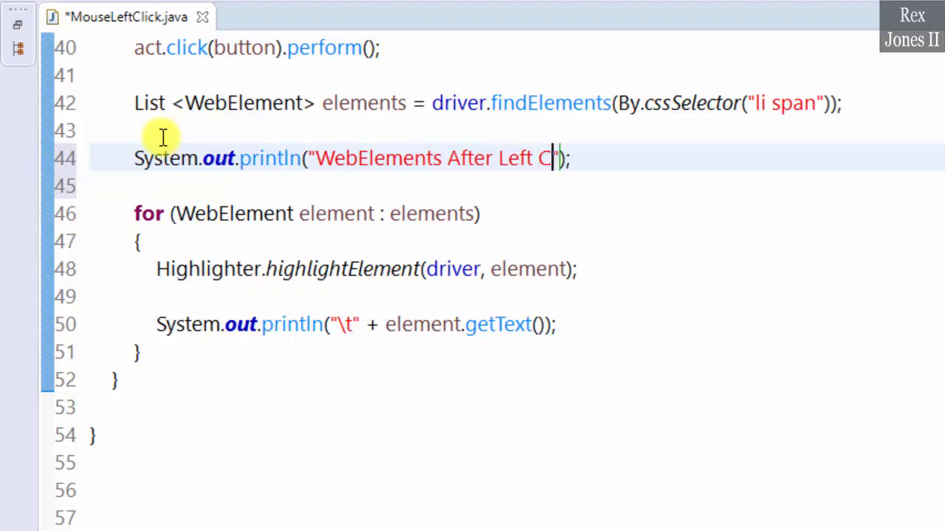
pyautogui.write('lick:')
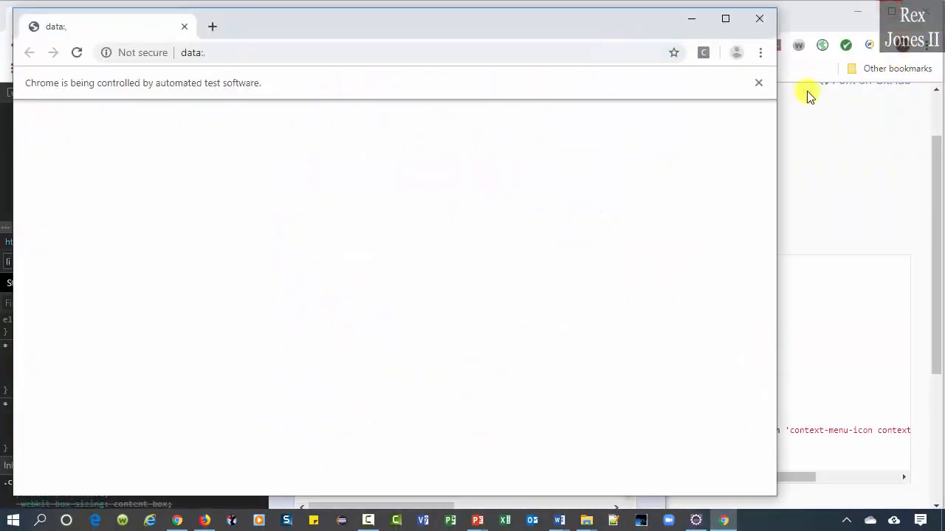
# Step: Run MouseLeftClick as a TestNG test and read the six menu items in the Console
pyautogui.click(694, 519)
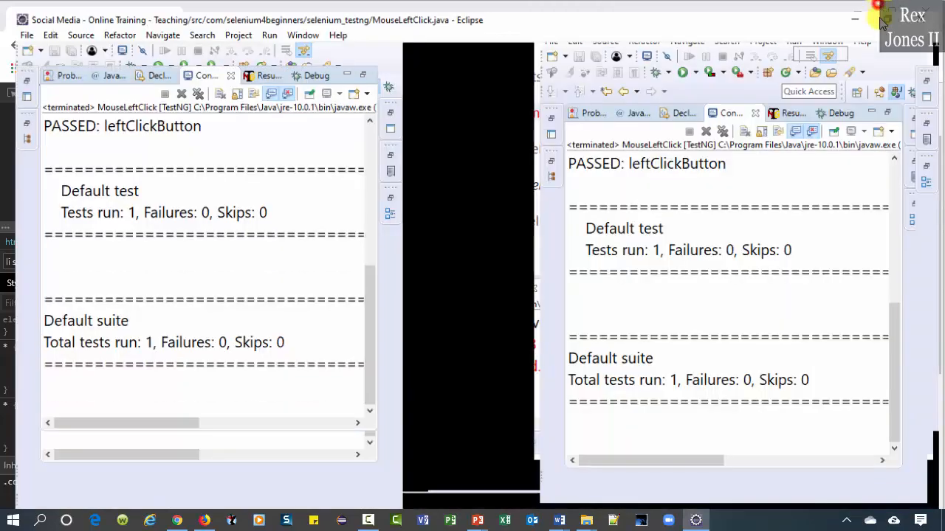
pyautogui.click(881, 21)
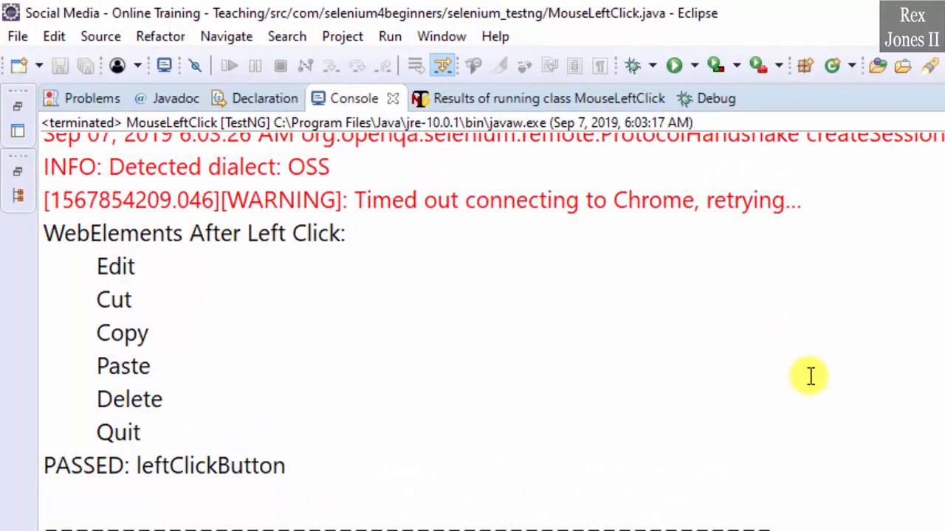
pyautogui.moveTo(809, 65)
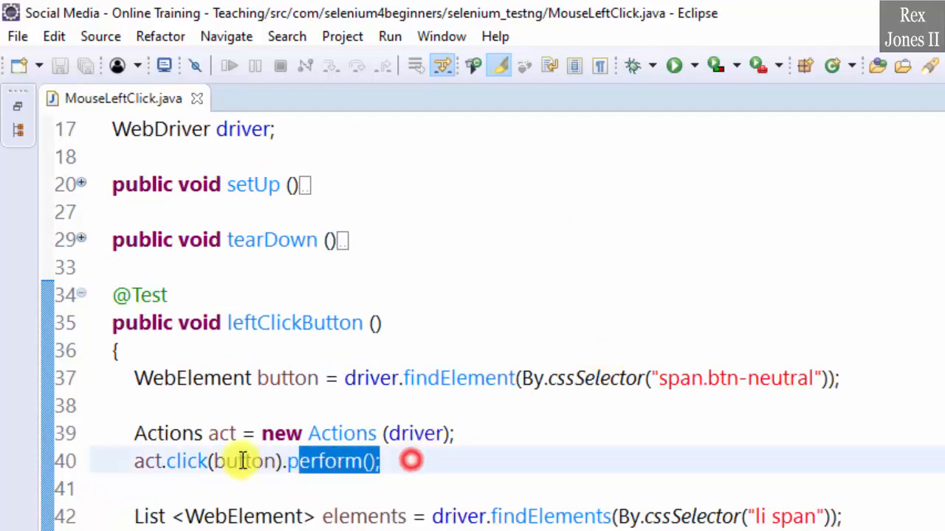
pyautogui.moveTo(133, 434); pyautogui.dragTo(381, 461)
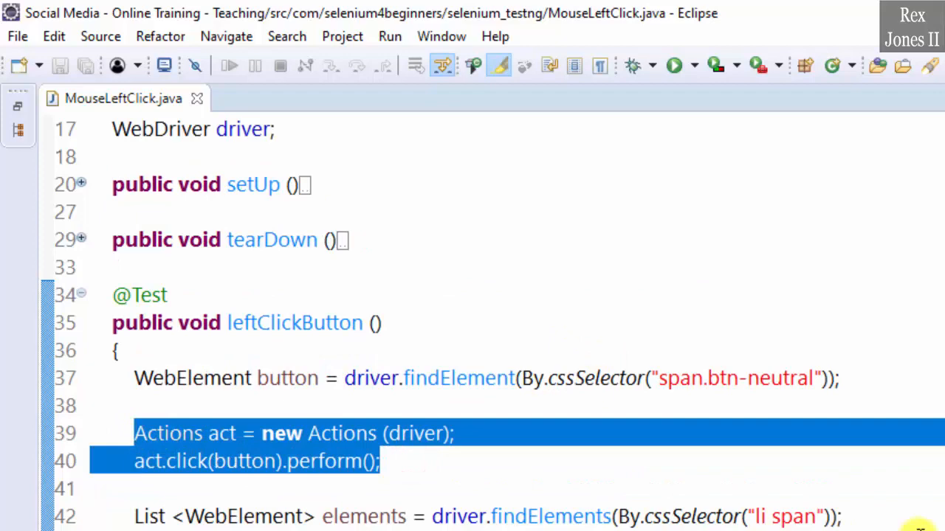
pyautogui.scroll(-3)
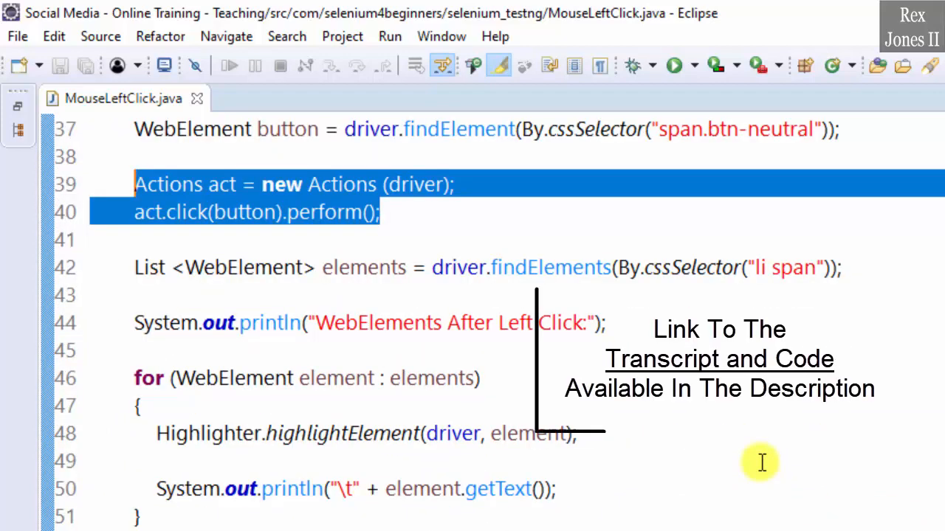